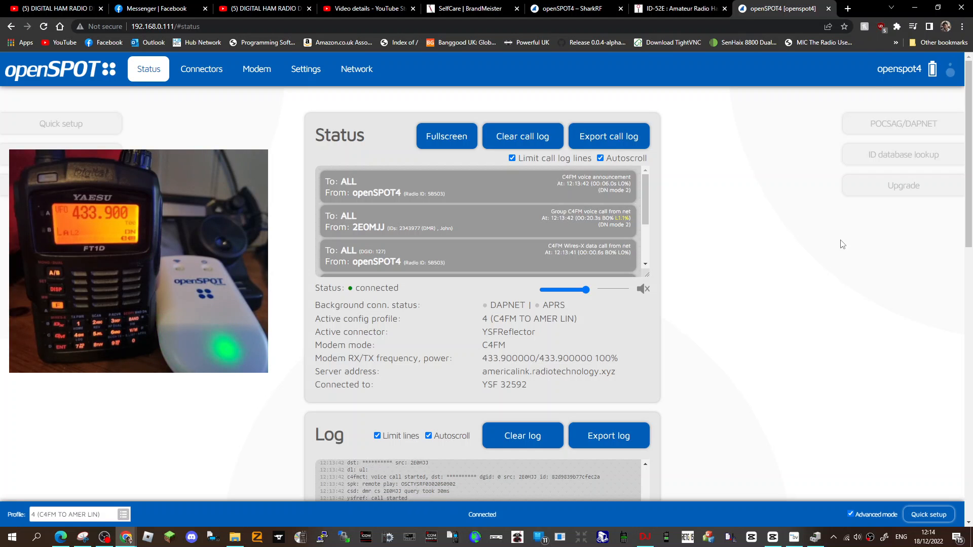
Step: Switch the active openSPOT4 profile to profile 5 and confirm the change
{"action": "scroll", "scroll_direction": "down", "scroll_amount": 3}
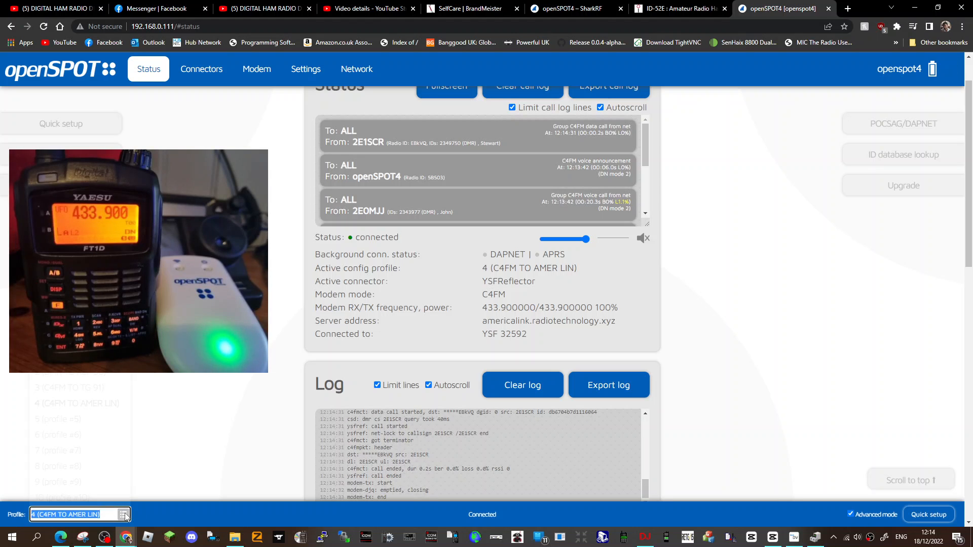
{"action": "left_click", "coordinate": [124, 514]}
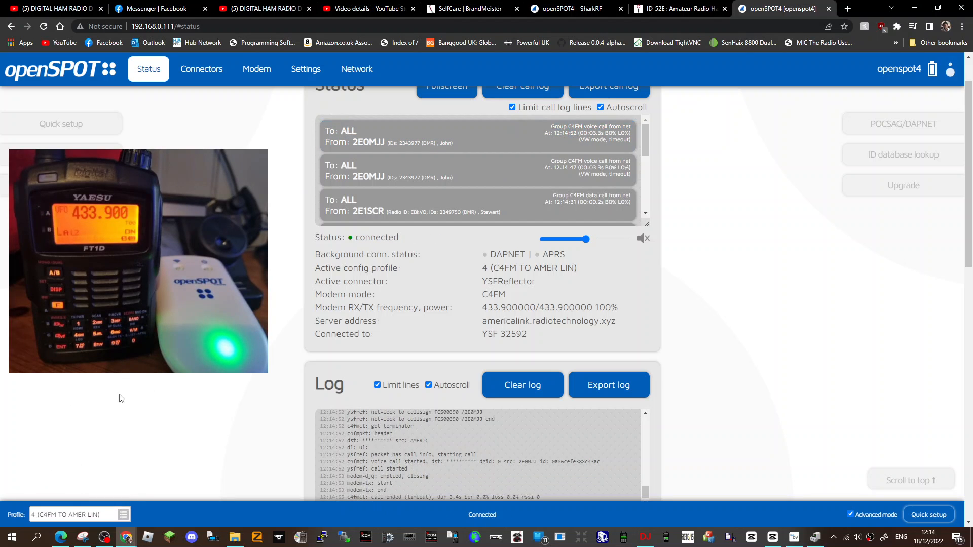
{"action": "left_click", "coordinate": [74, 514]}
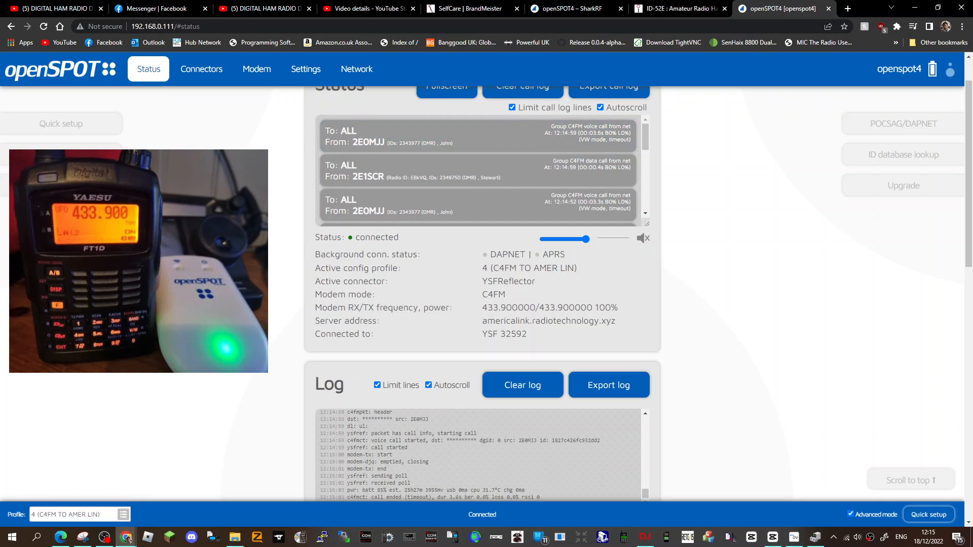
{"action": "left_click", "coordinate": [78, 515]}
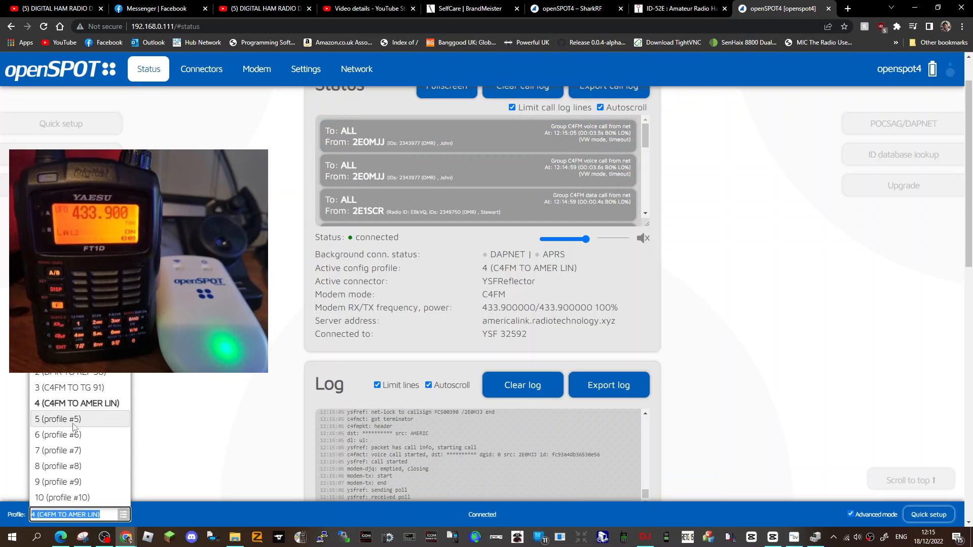
{"action": "left_click", "coordinate": [57, 419]}
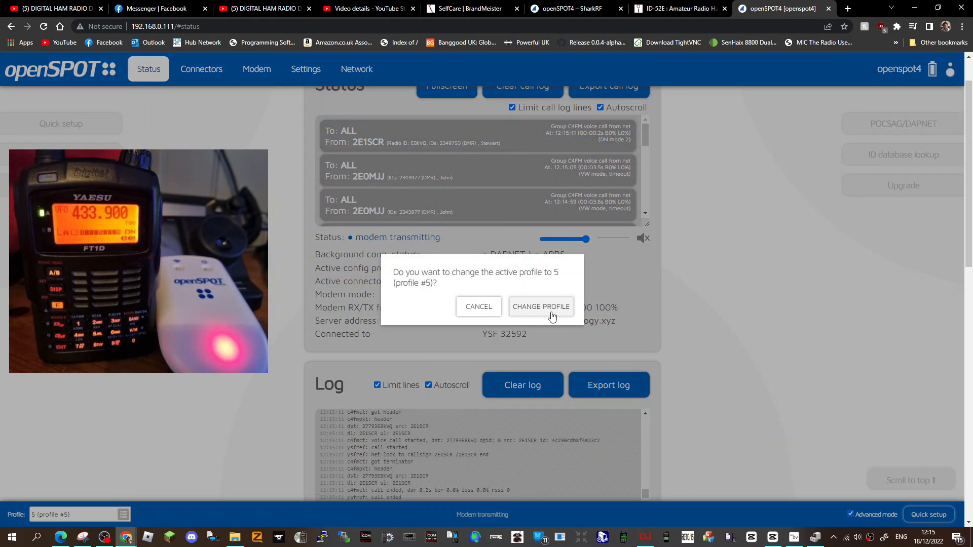
{"action": "left_click", "coordinate": [541, 307]}
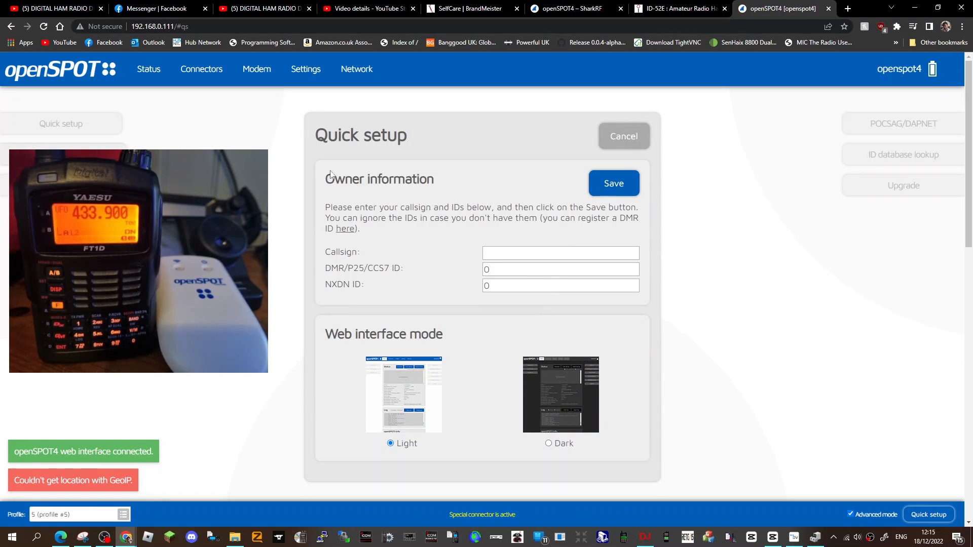
Step: Enter owner callsign MOFX in Quick setup and save the owner information
{"action": "left_click", "coordinate": [560, 252]}
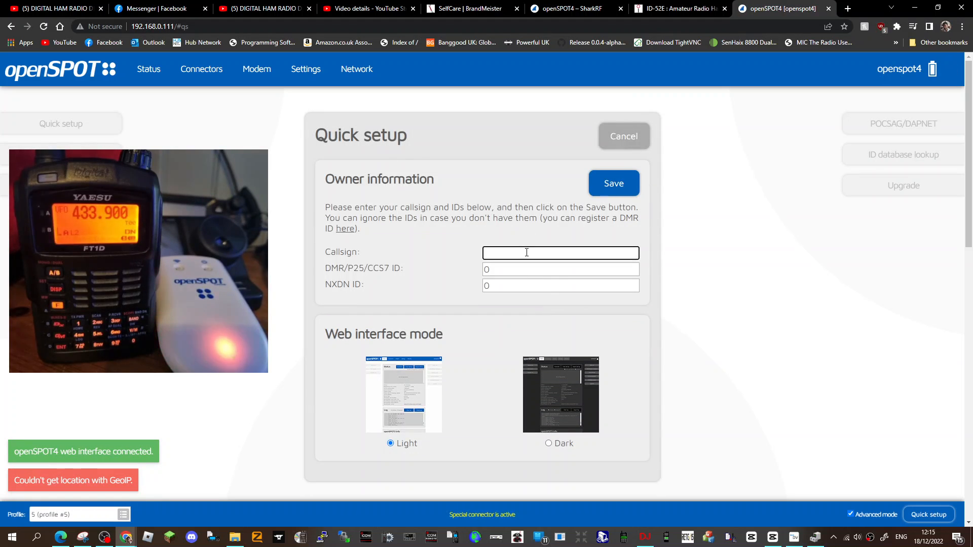
{"action": "type", "text": "MOFX"}
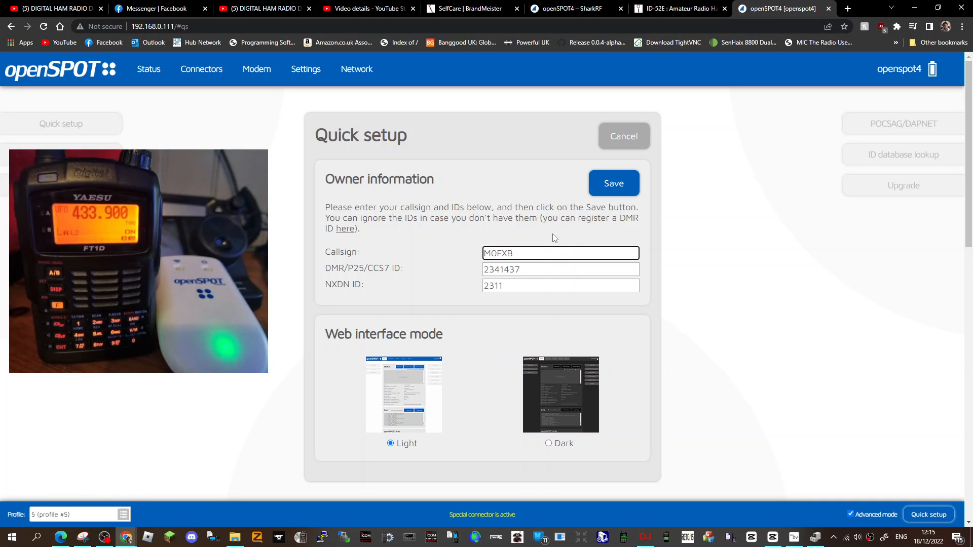
{"action": "scroll", "scroll_direction": "down", "scroll_amount": 3}
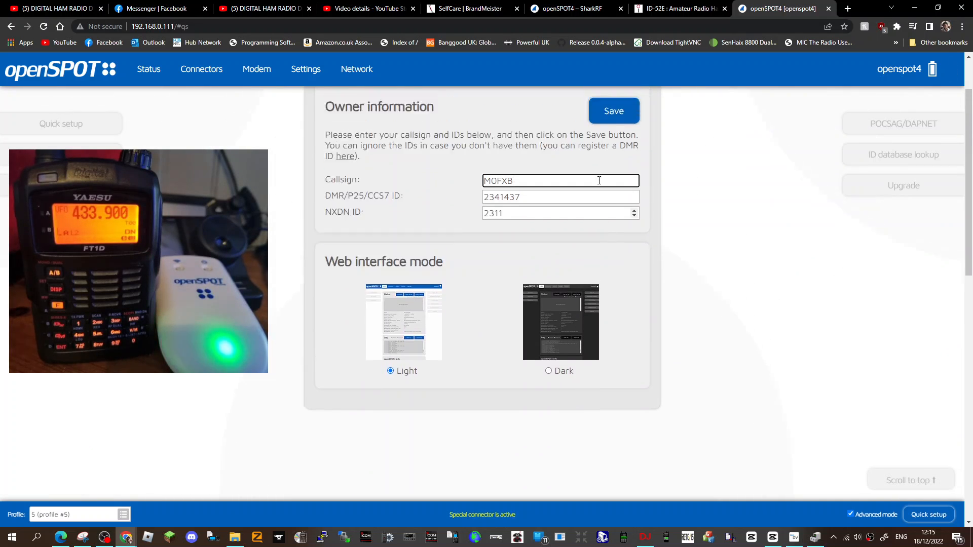
{"action": "left_click", "coordinate": [613, 110]}
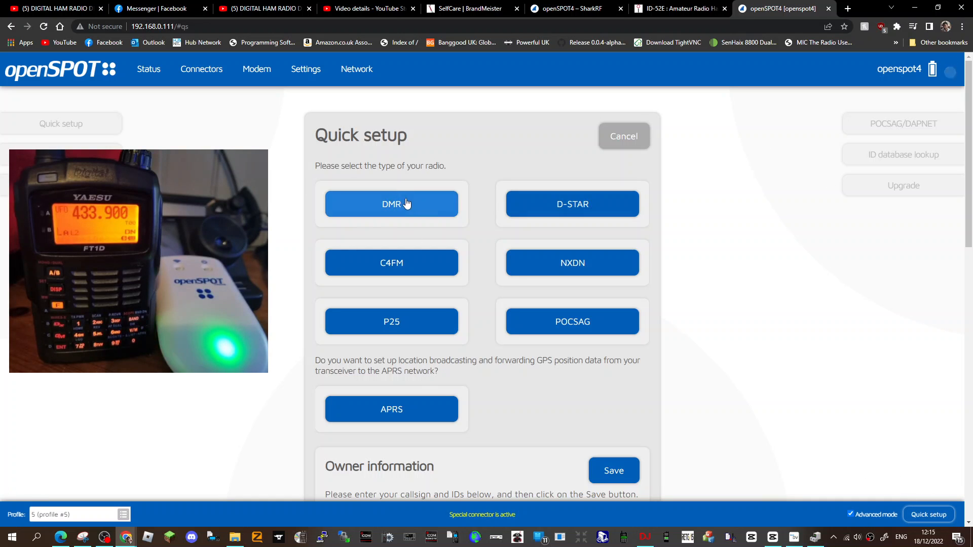
Step: Choose a DMR radio at 433.900000 MHz and select the REF/XRF network type
{"action": "left_click", "coordinate": [391, 204]}
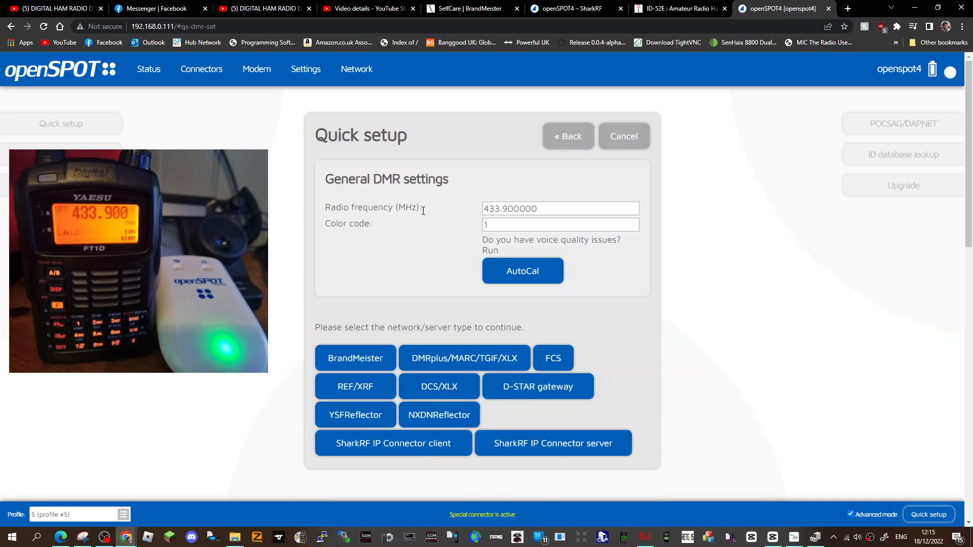
{"action": "left_click", "coordinate": [559, 207]}
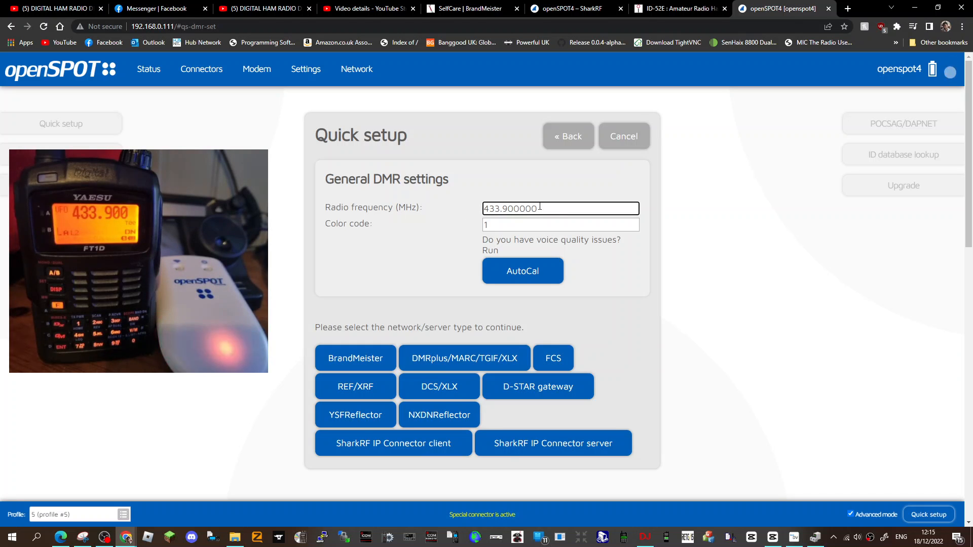
{"action": "scroll", "scroll_direction": "down", "scroll_amount": 3}
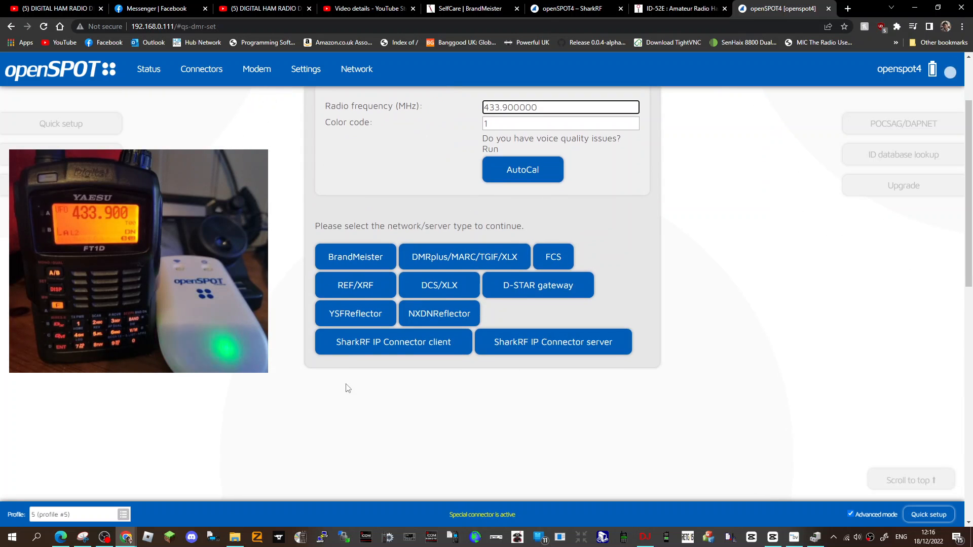
{"action": "left_click", "coordinate": [355, 285]}
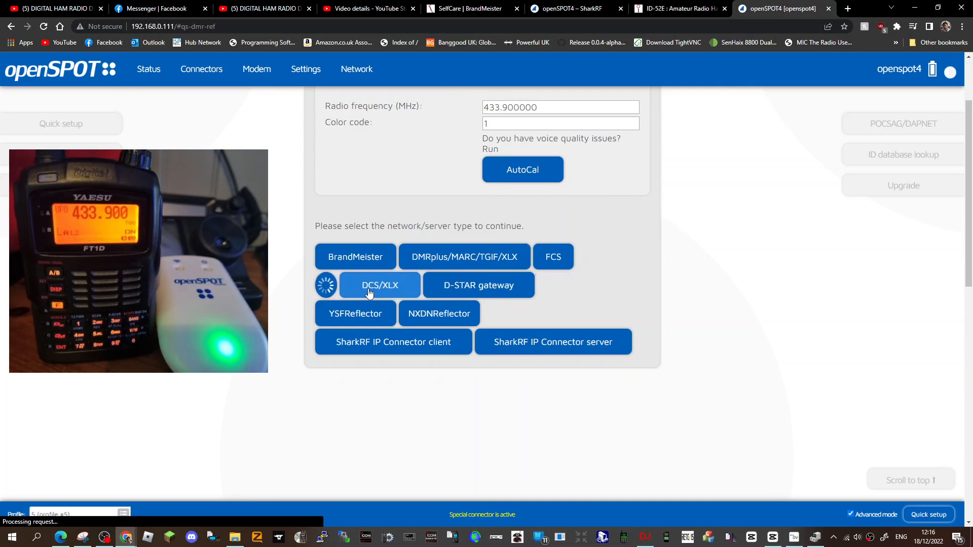
Step: Connect to reflector REF030, module C, through the REF/XRF connector
{"action": "left_click", "coordinate": [379, 285]}
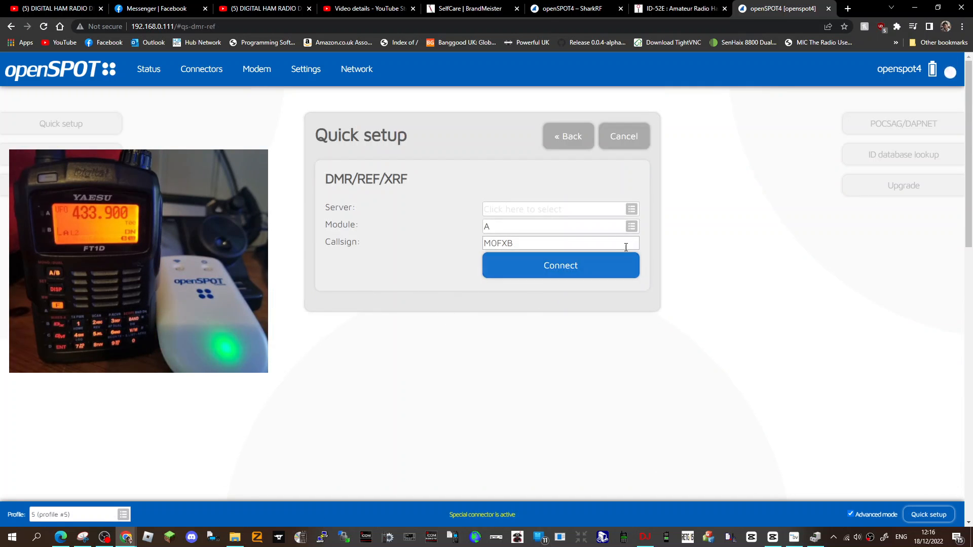
{"action": "left_click", "coordinate": [553, 209]}
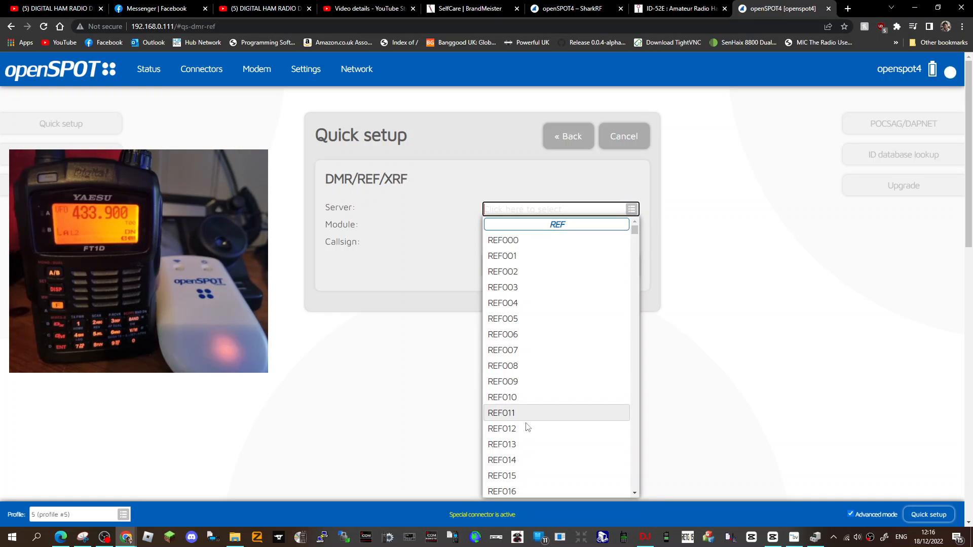
{"action": "scroll", "scroll_direction": "down", "scroll_amount": 3}
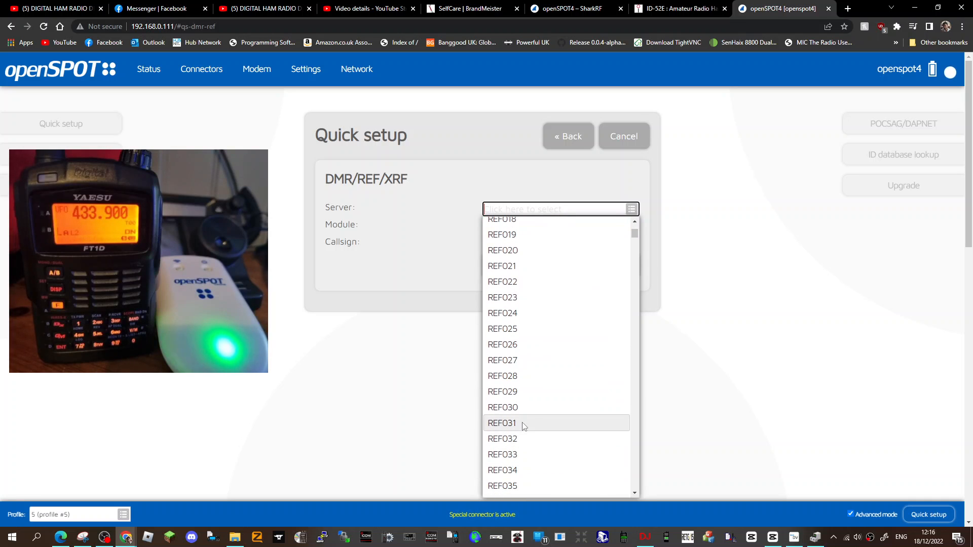
{"action": "left_click", "coordinate": [503, 407]}
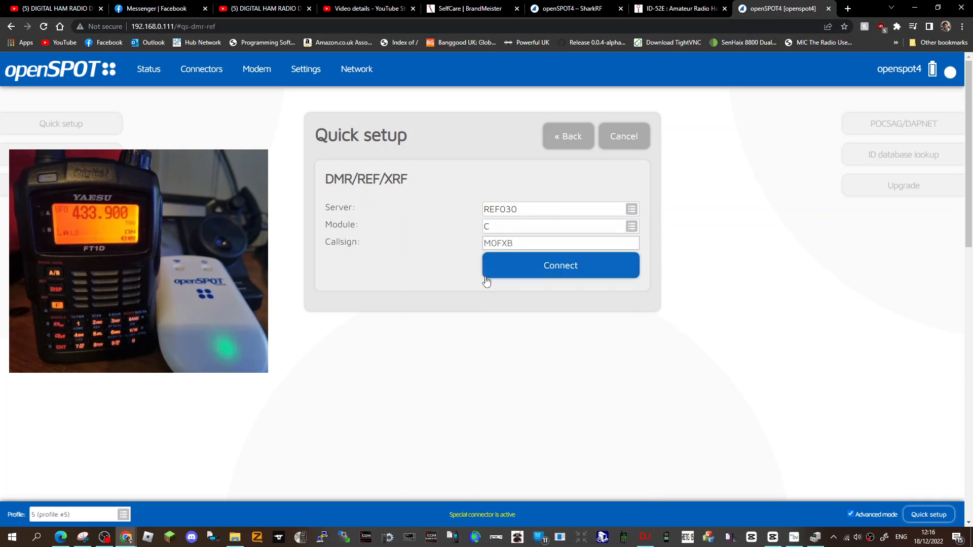
{"action": "left_click", "coordinate": [560, 266]}
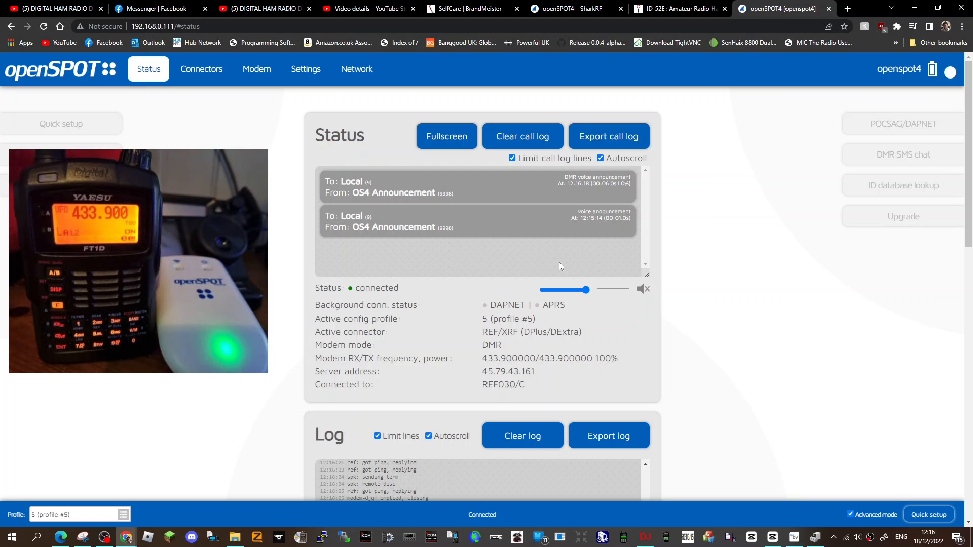
{"action": "mouse_move", "coordinate": [531, 339]}
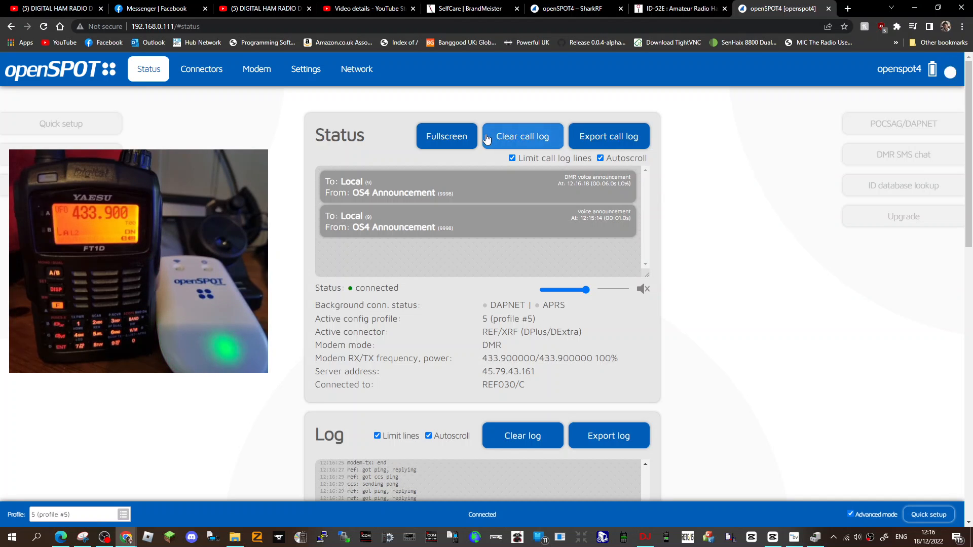
Step: View the REF030 connector settings, then the configuration profile settings
{"action": "left_click", "coordinate": [202, 69]}
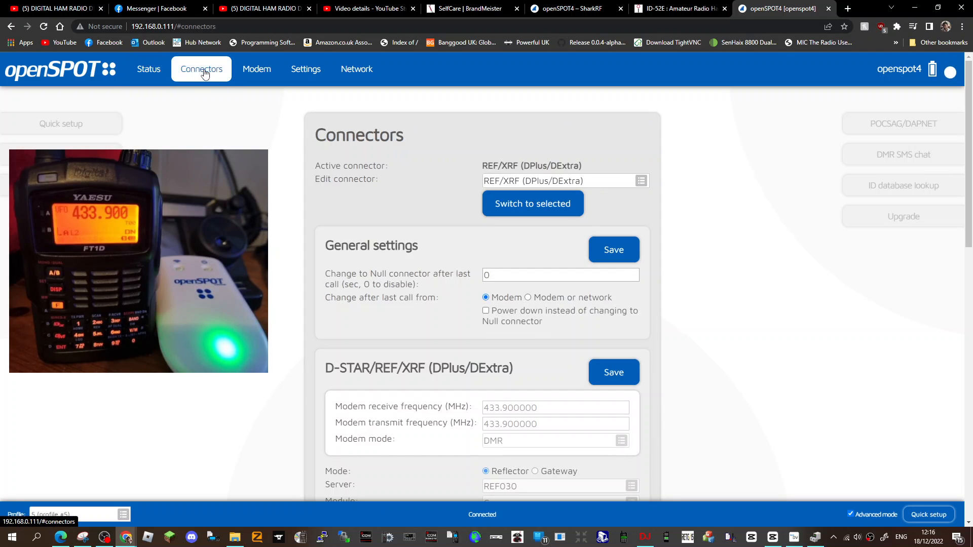
{"action": "left_click", "coordinate": [305, 69]}
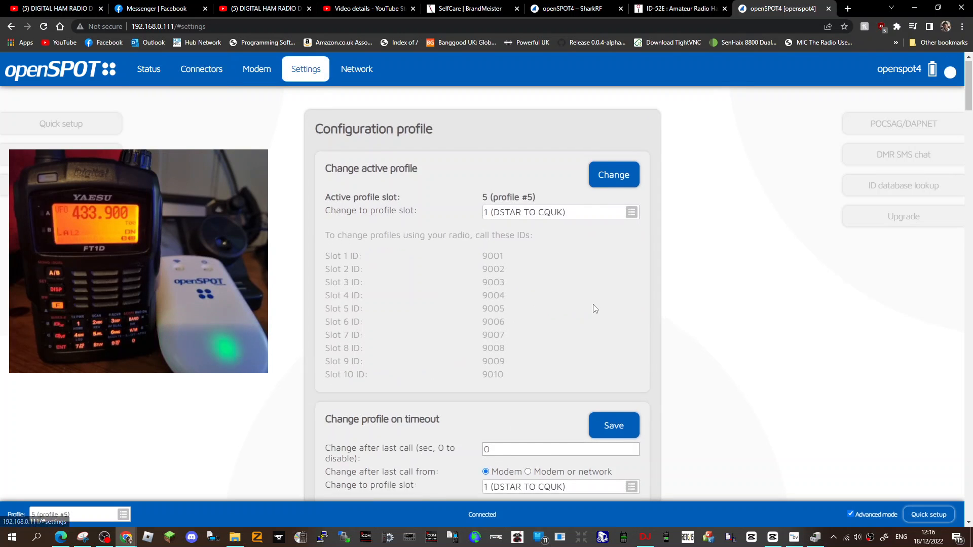
Step: Rename profile 5 to 'DMR TO REF 30', save the names, and return to Status
{"action": "scroll", "scroll_direction": "down", "scroll_amount": 3}
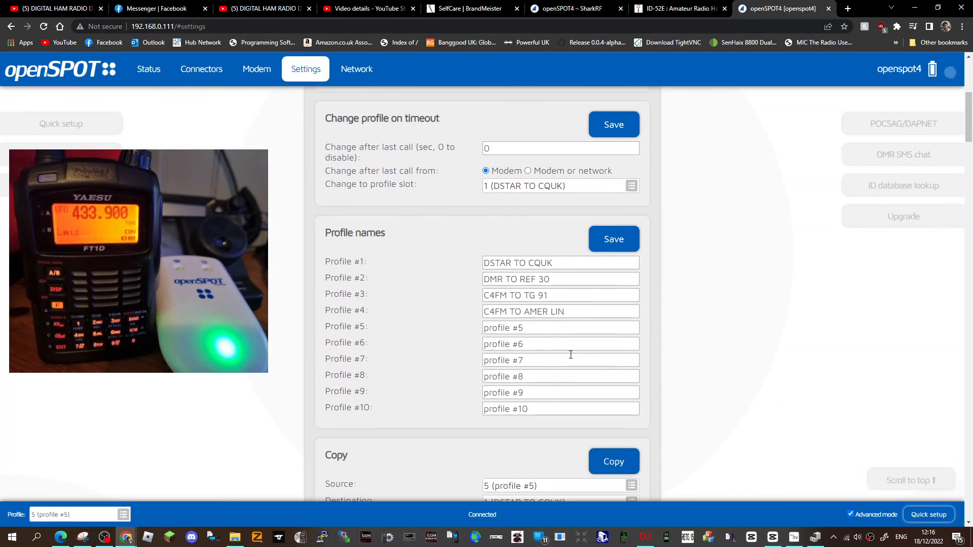
{"action": "left_click", "coordinate": [560, 328]}
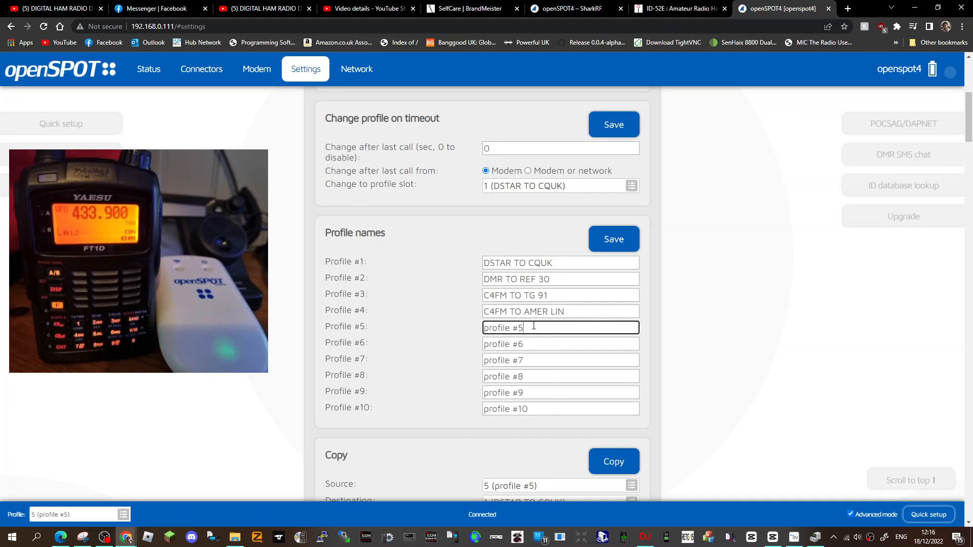
{"action": "left_click", "coordinate": [560, 327]}
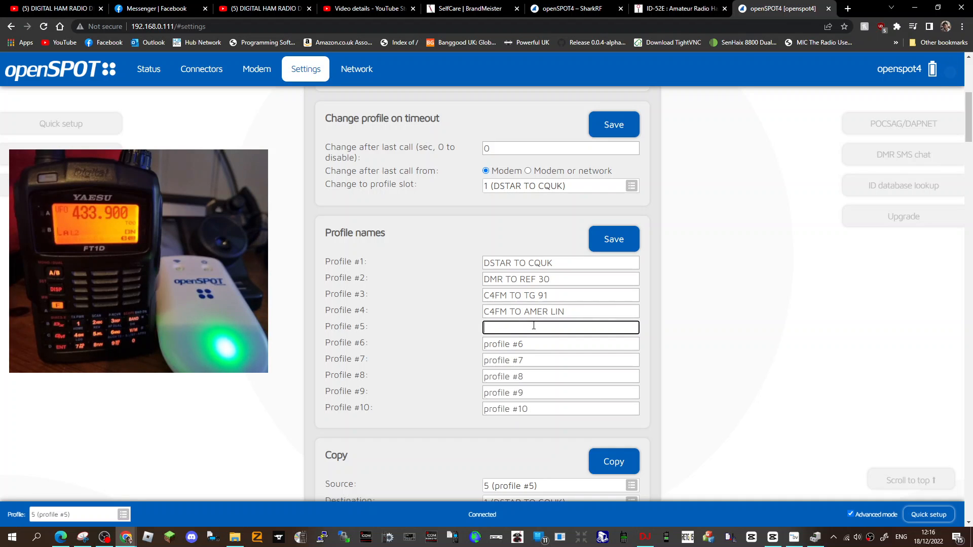
{"action": "type", "text": "DMR TO REF 30"}
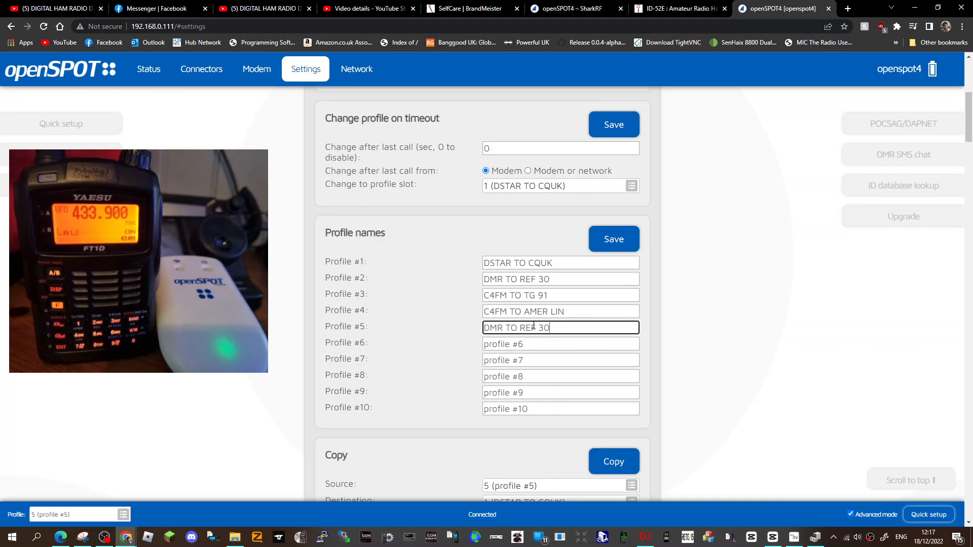
{"action": "left_click", "coordinate": [613, 238]}
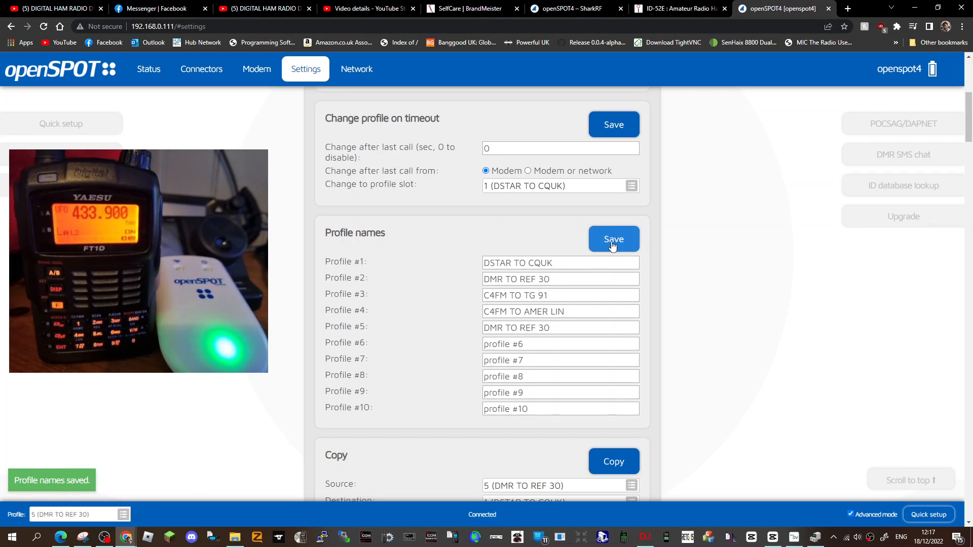
{"action": "left_click", "coordinate": [613, 239]}
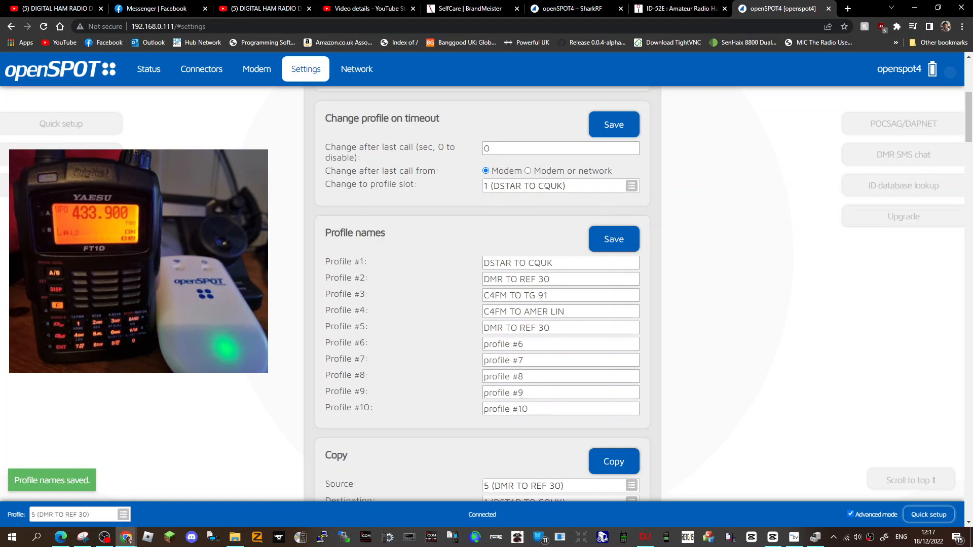
{"action": "left_click", "coordinate": [147, 69]}
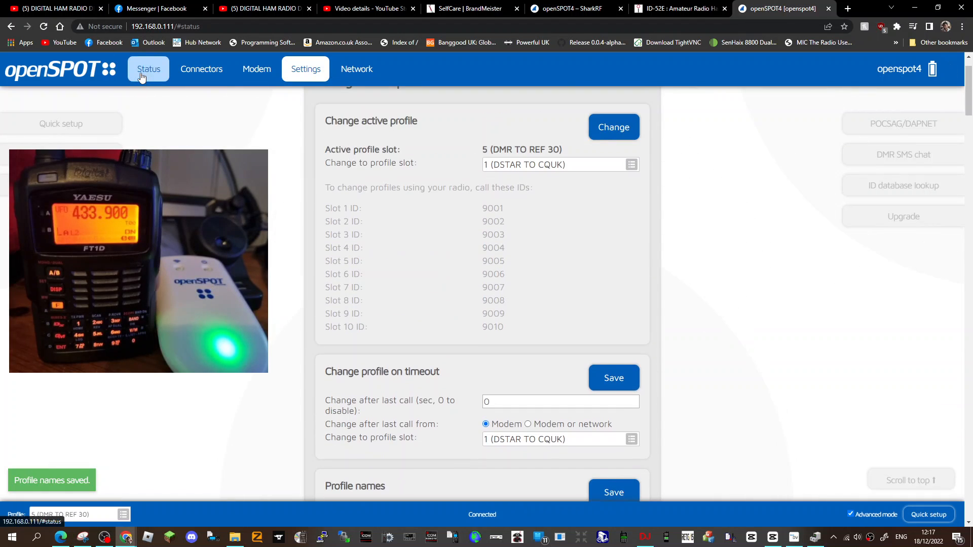
Step: Activate profile 3 'C4FM TO TG 91' and reopen the profile list
{"action": "left_click", "coordinate": [147, 69]}
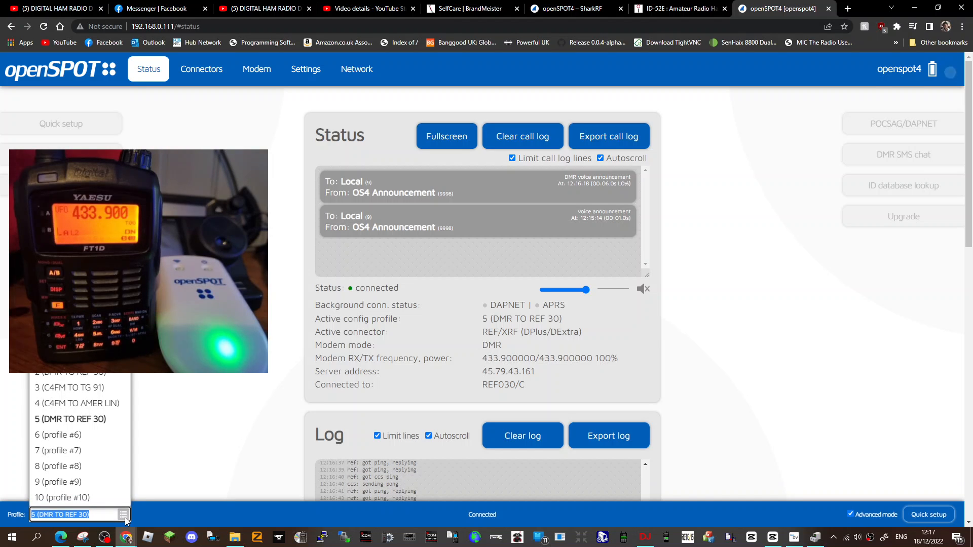
{"action": "mouse_move", "coordinate": [80, 419]}
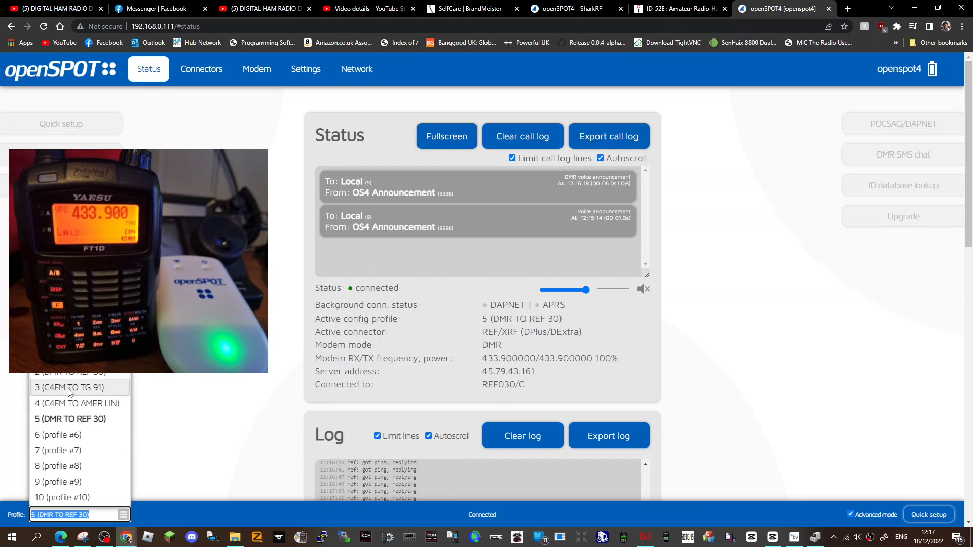
{"action": "left_click", "coordinate": [68, 388]}
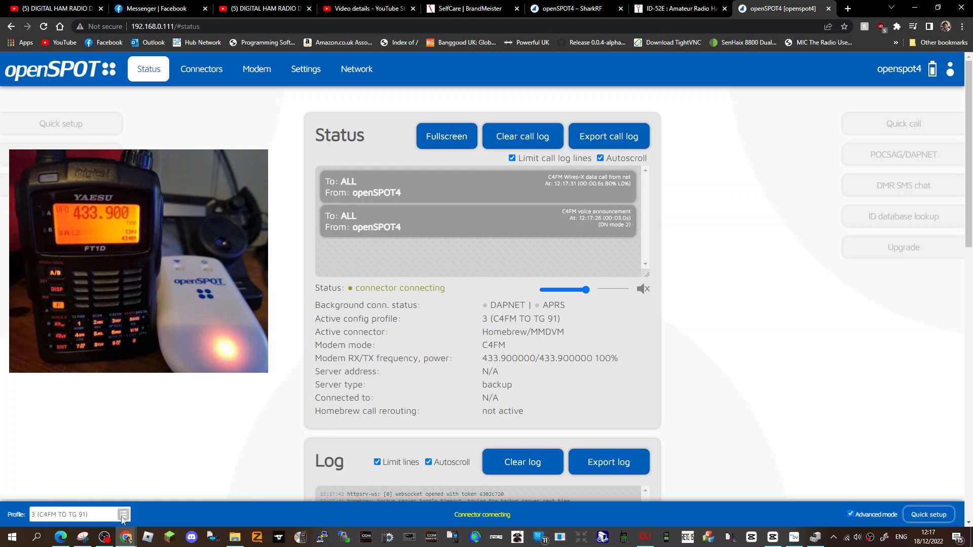
{"action": "left_click", "coordinate": [123, 515]}
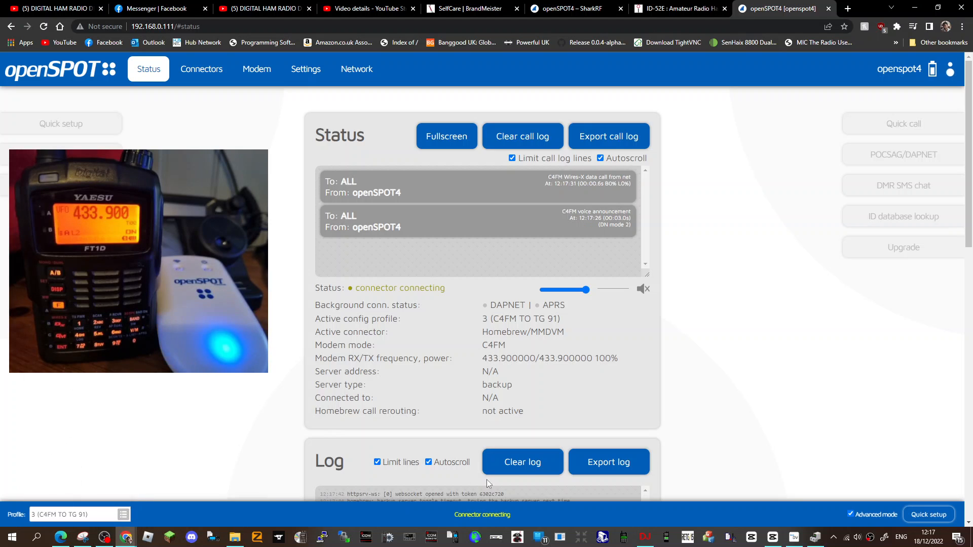
{"action": "mouse_move", "coordinate": [3, 448]}
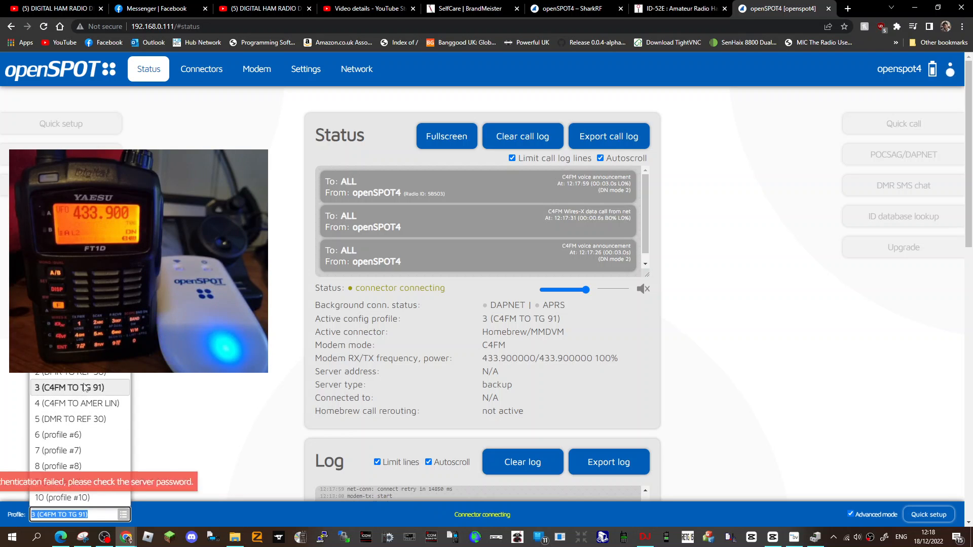
Step: Select profile 2 'DMR TO REF 30' and confirm the profile change
{"action": "left_click", "coordinate": [70, 373]}
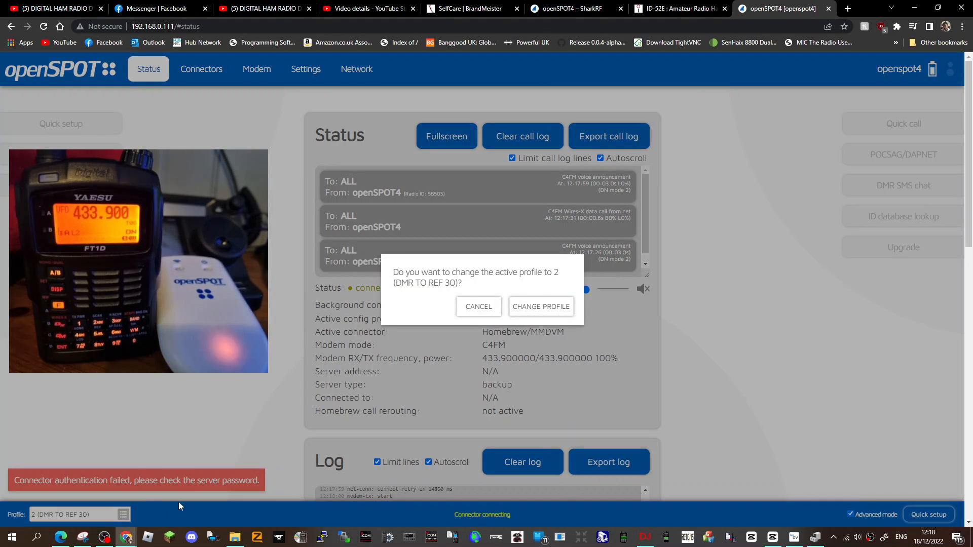
{"action": "left_click", "coordinate": [540, 306]}
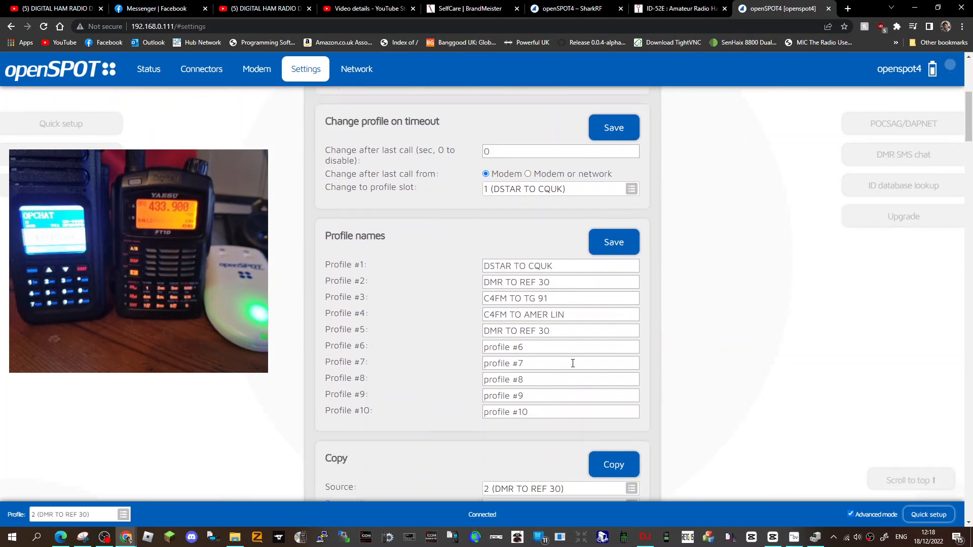
Step: Replace the profile 6 name with 'DMR TO TG2350' and save the profile names
{"action": "scroll", "scroll_direction": "down", "scroll_amount": 3}
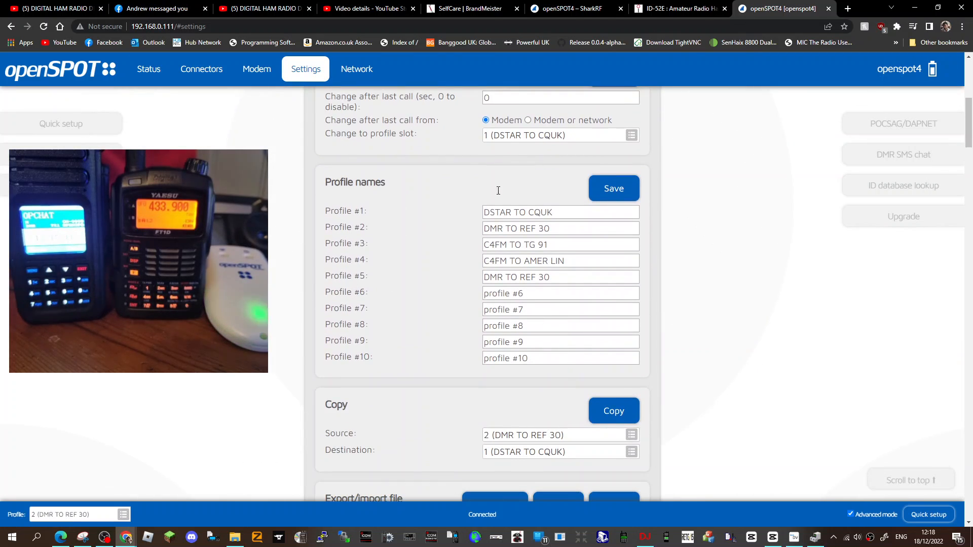
{"action": "left_click", "coordinate": [559, 293]}
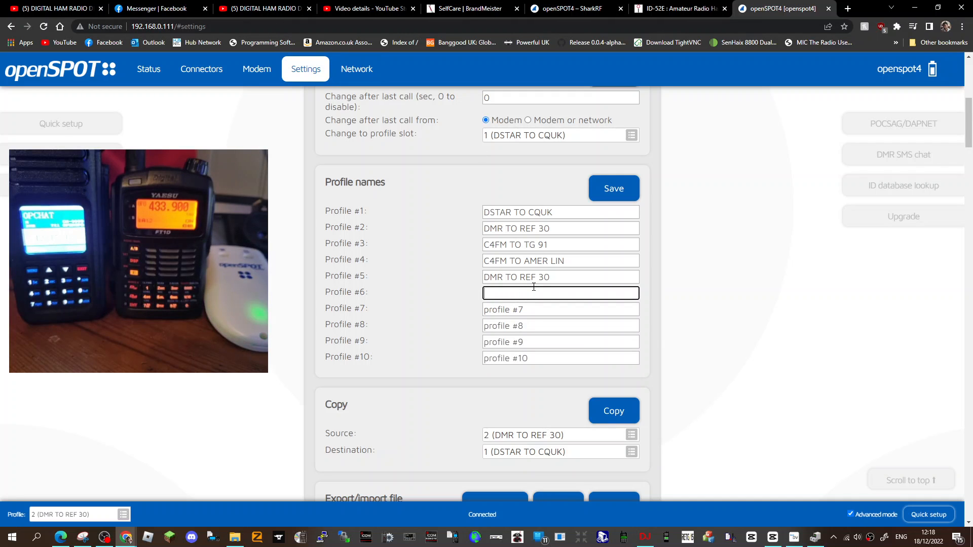
{"action": "type", "text": "DMR TO T"}
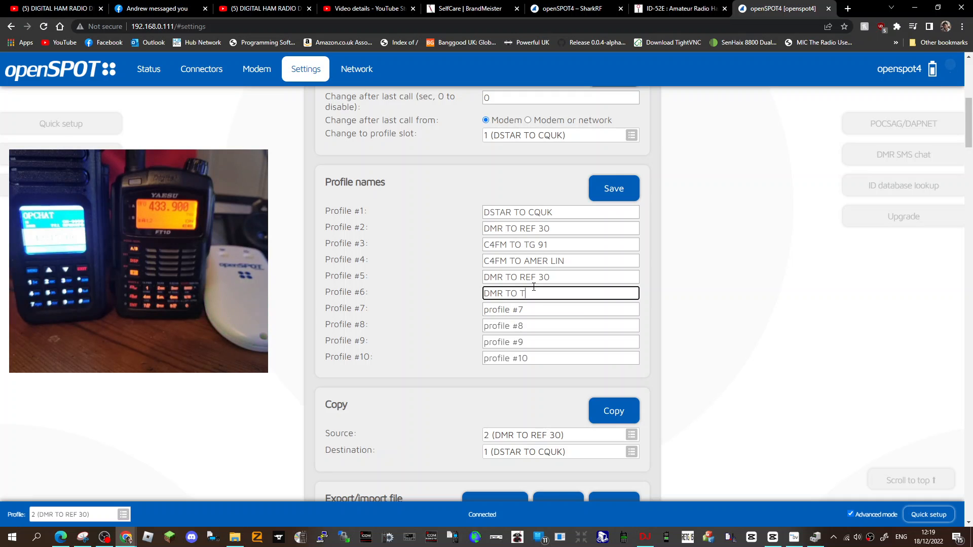
{"action": "type", "text": "G235"}
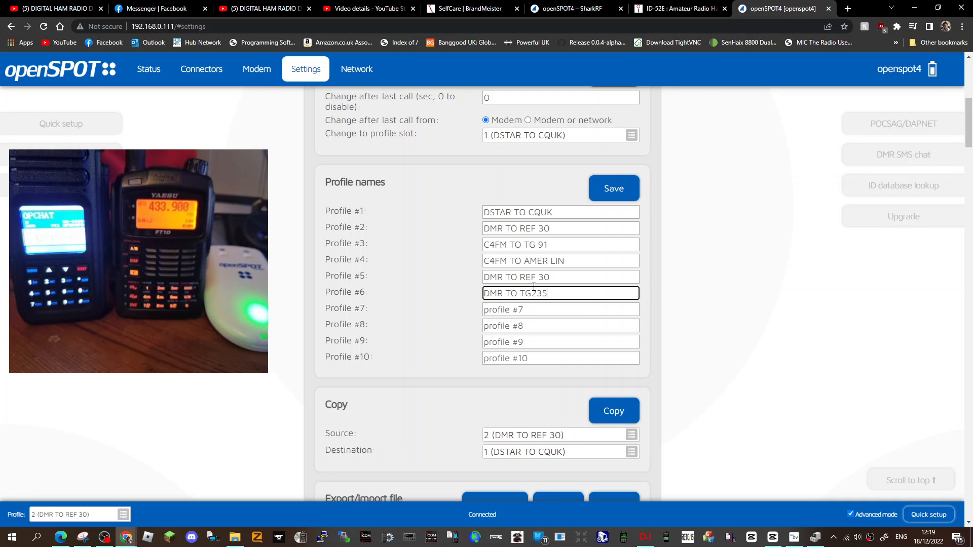
{"action": "type", "text": "0"}
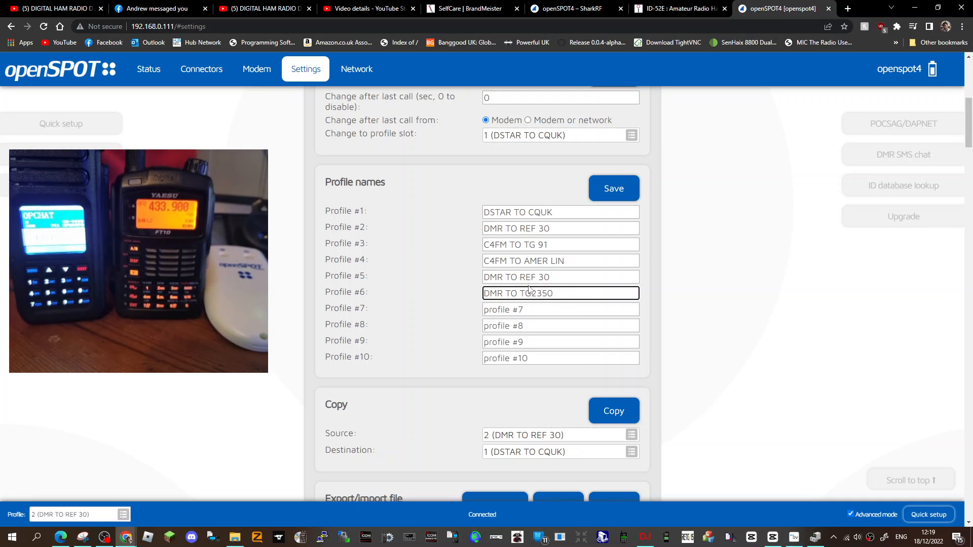
{"action": "left_click", "coordinate": [613, 188]}
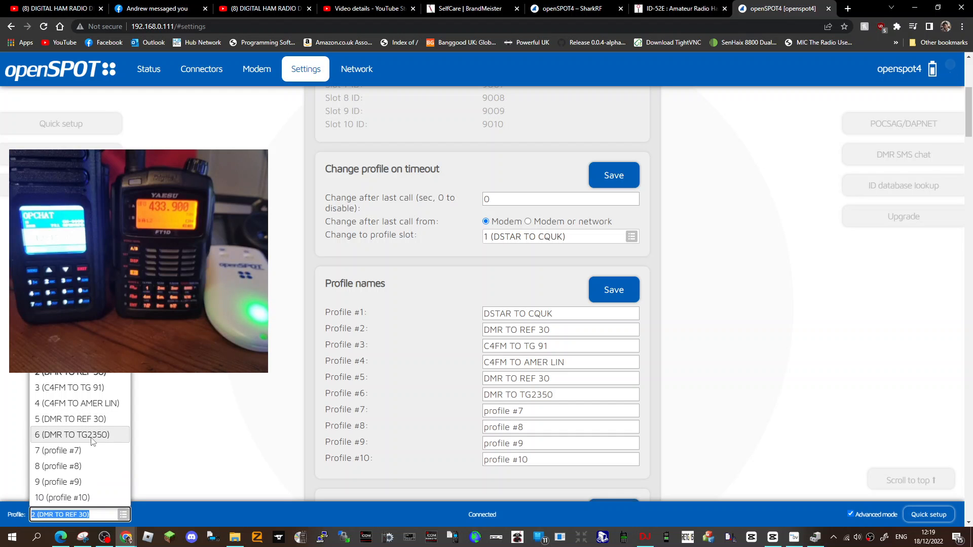
Step: Select profile 6 'DMR TO TG2350' and confirm the profile change
{"action": "left_click", "coordinate": [72, 435]}
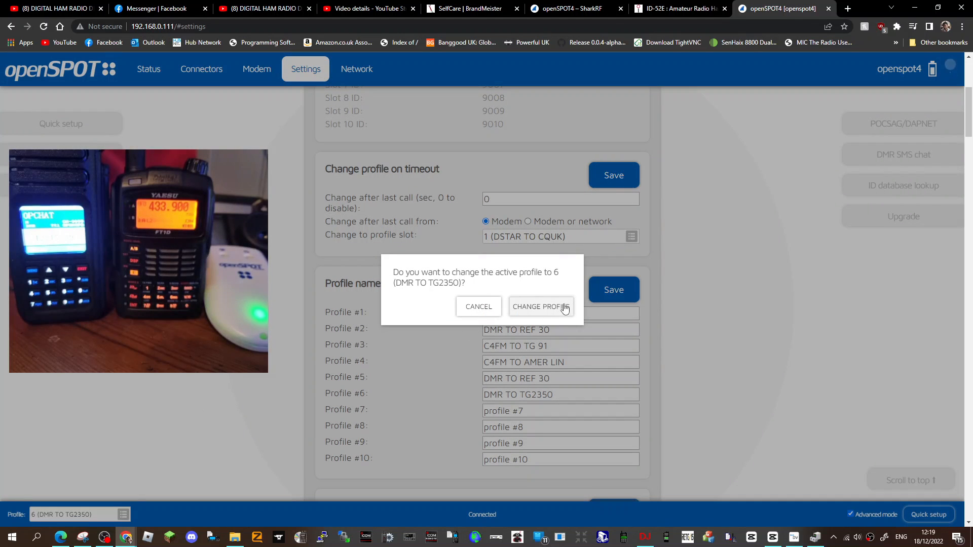
{"action": "left_click", "coordinate": [541, 307]}
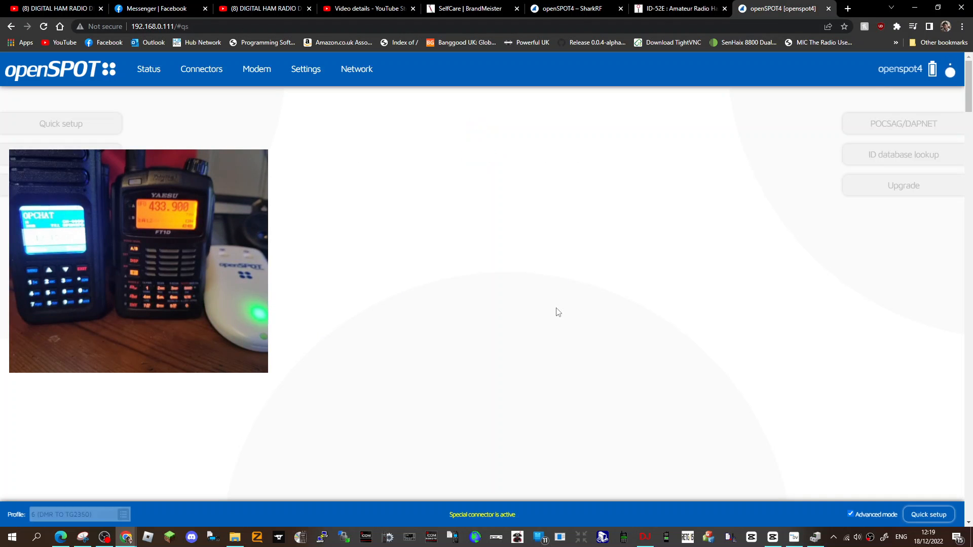
Step: Enter the owner callsign and DMR/NXDN IDs in Quick setup and save them
{"action": "left_click", "coordinate": [61, 123]}
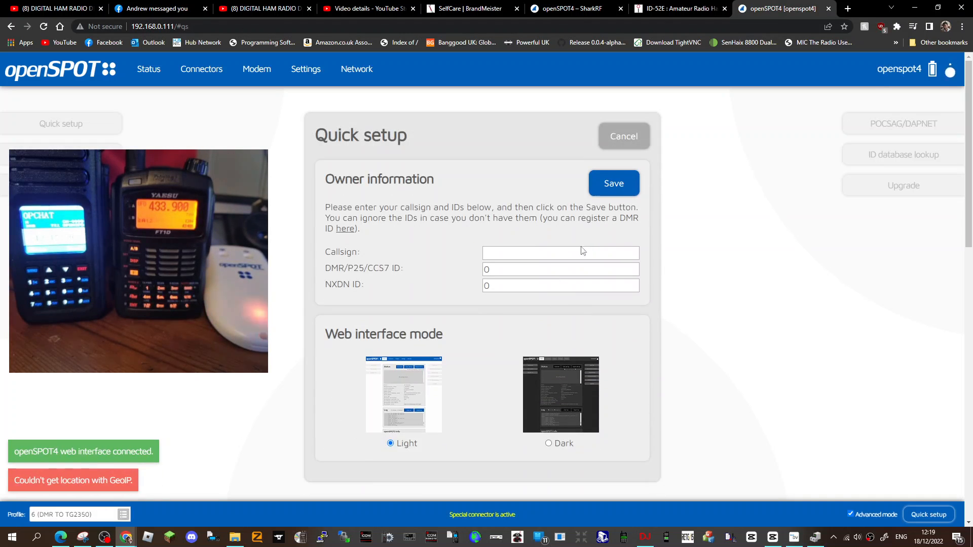
{"action": "type", "text": "MO"}
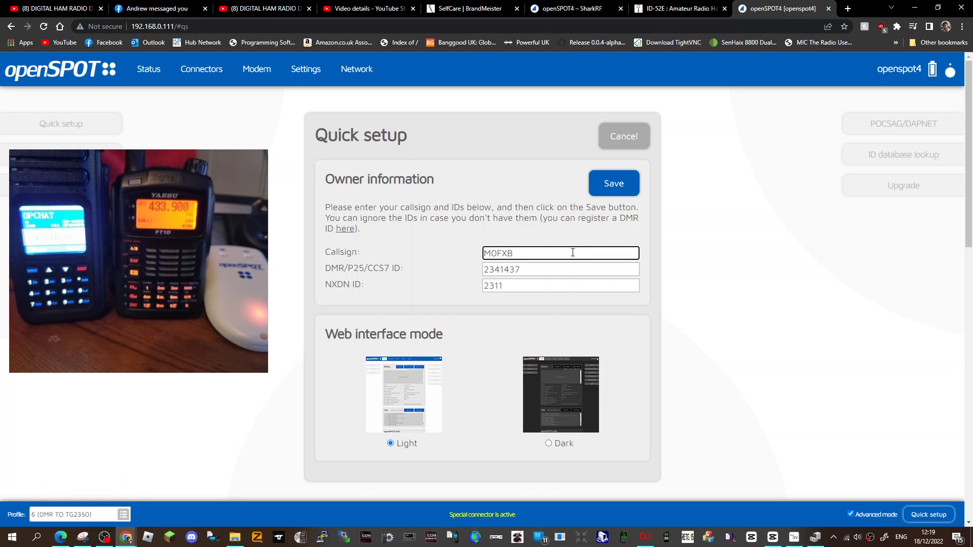
{"action": "left_click", "coordinate": [613, 182]}
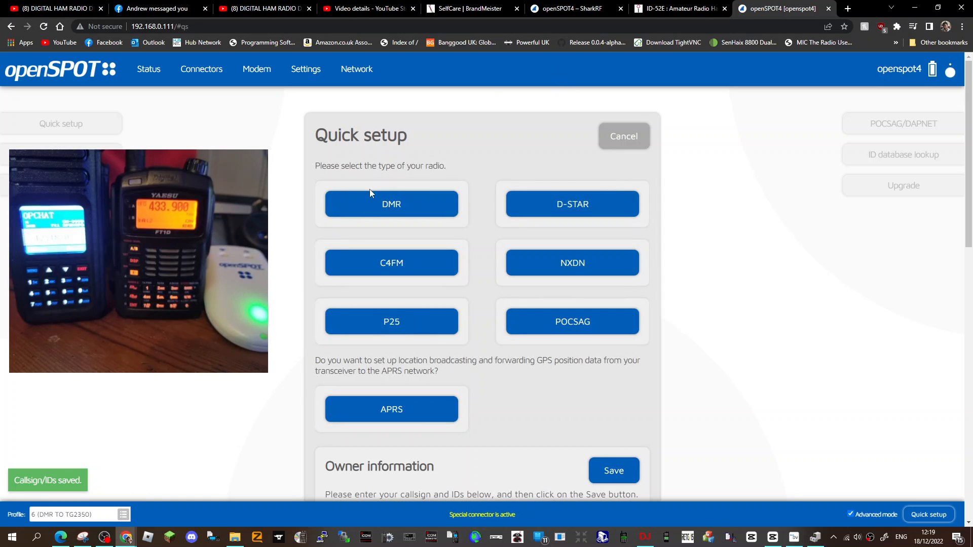
Step: Choose DMR on the BrandMeister network, briefly checking the BrandMeister account page
{"action": "left_click", "coordinate": [391, 204]}
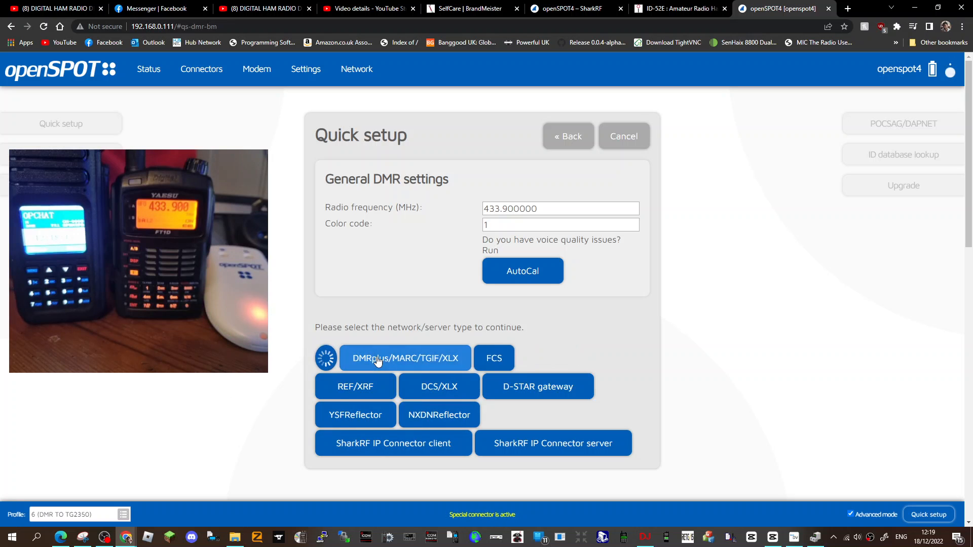
{"action": "left_click", "coordinate": [404, 358]}
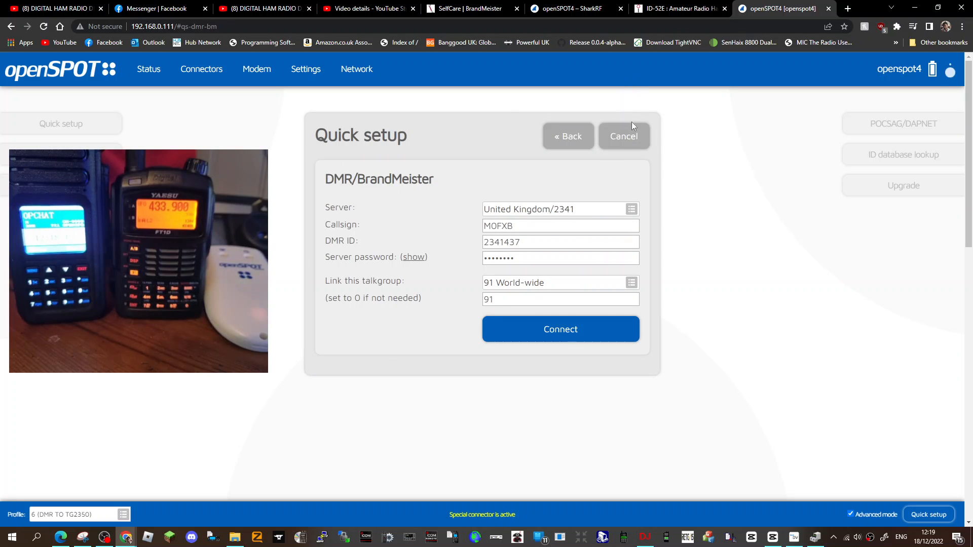
{"action": "left_click", "coordinate": [468, 8]}
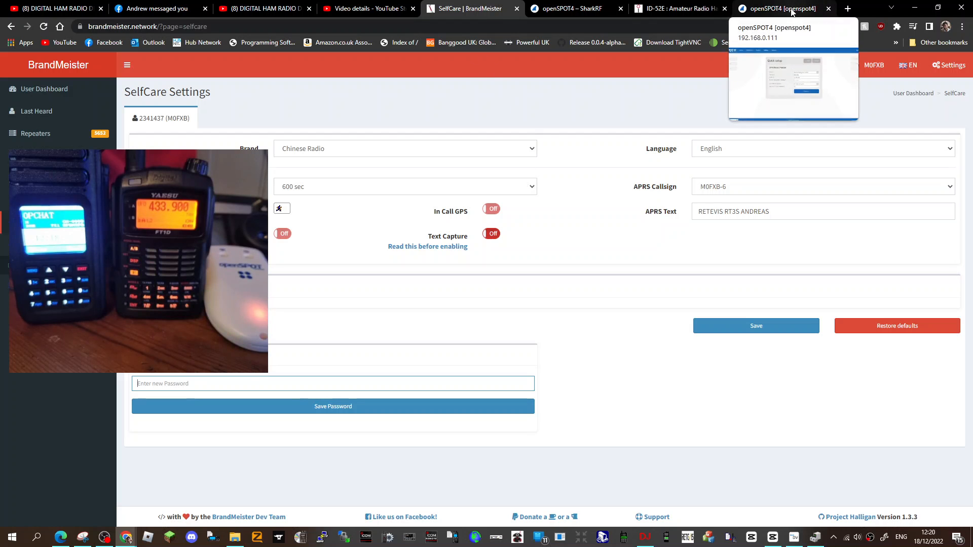
{"action": "left_click", "coordinate": [777, 8]}
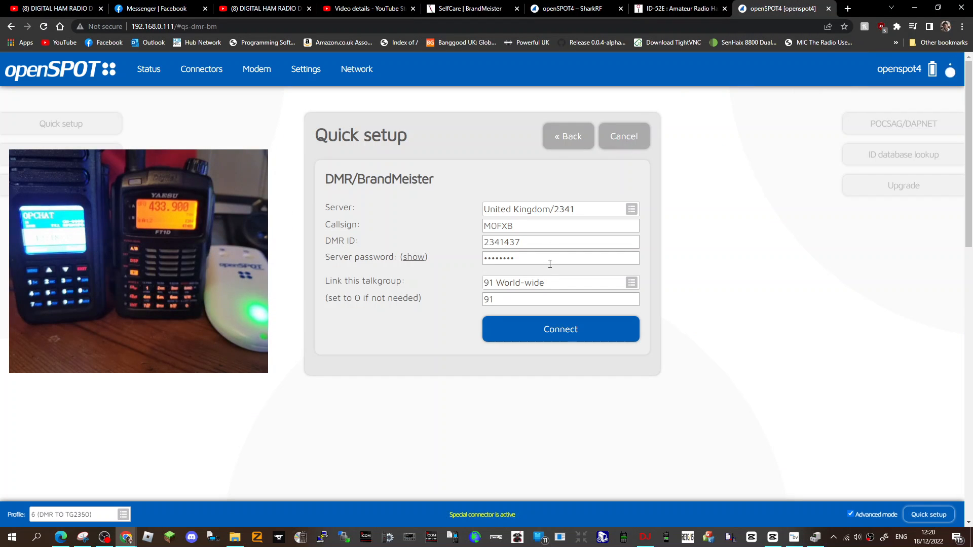
Step: Replace talkgroup 91 with 2350 United Kingdom and connect to BrandMeister
{"action": "left_click", "coordinate": [556, 282]}
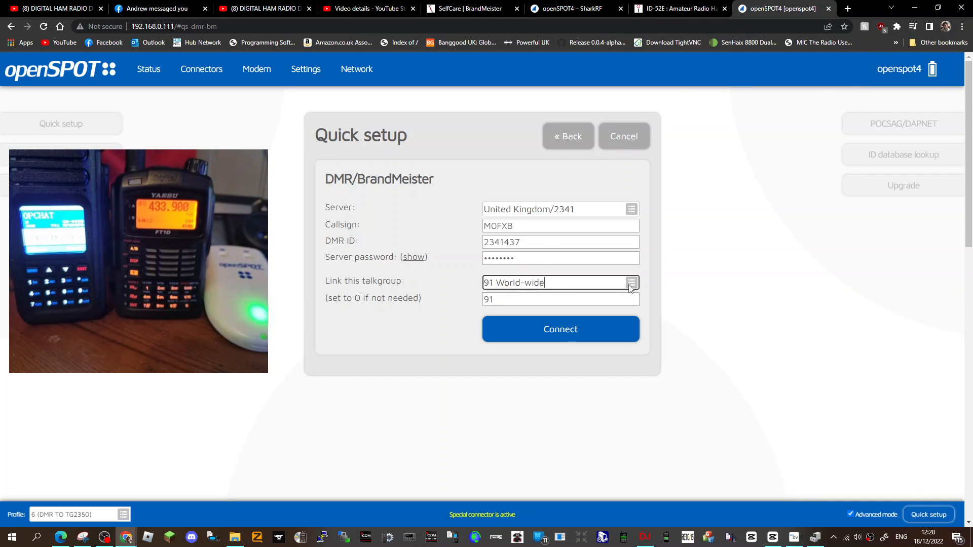
{"action": "left_click", "coordinate": [632, 282]}
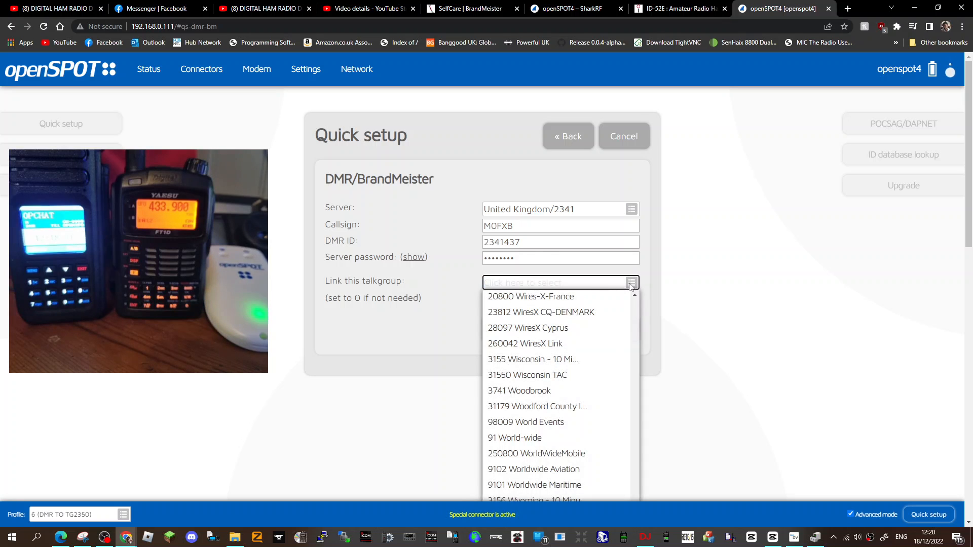
{"action": "type", "text": "CHA"}
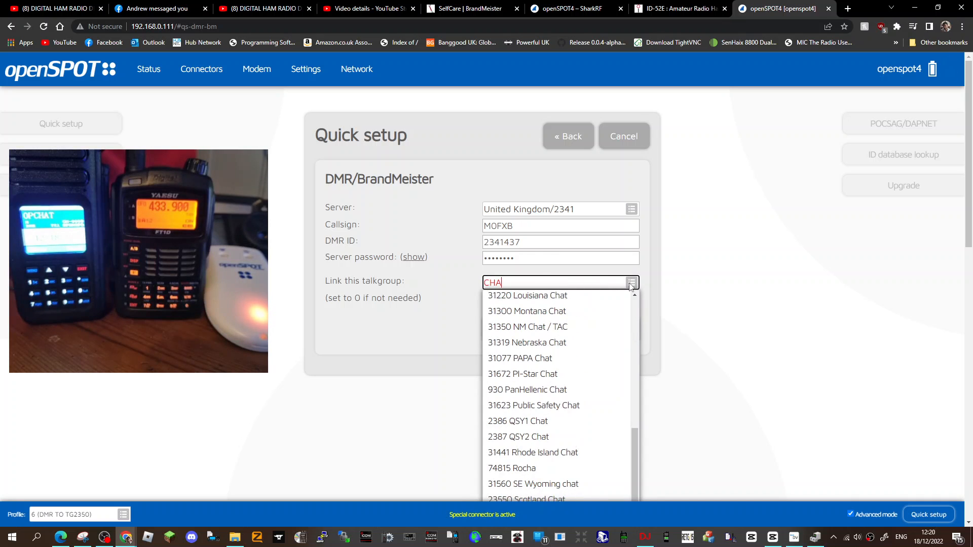
{"action": "type", "text": "T"}
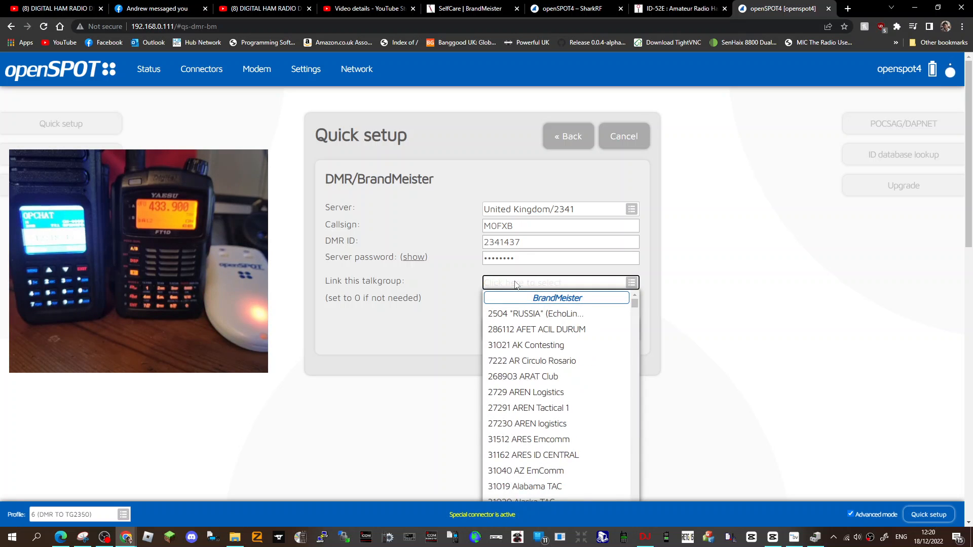
{"action": "type", "text": "2350"}
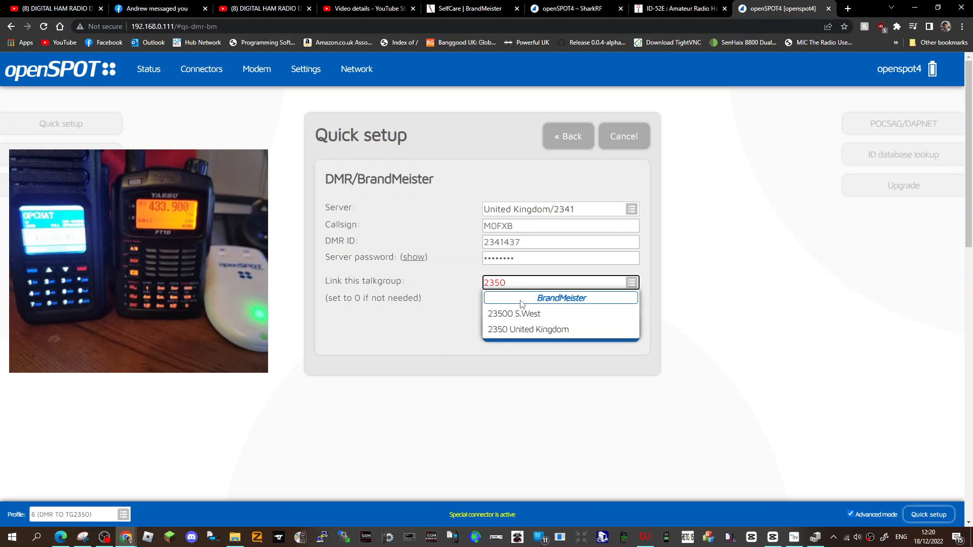
{"action": "left_click", "coordinate": [528, 329]}
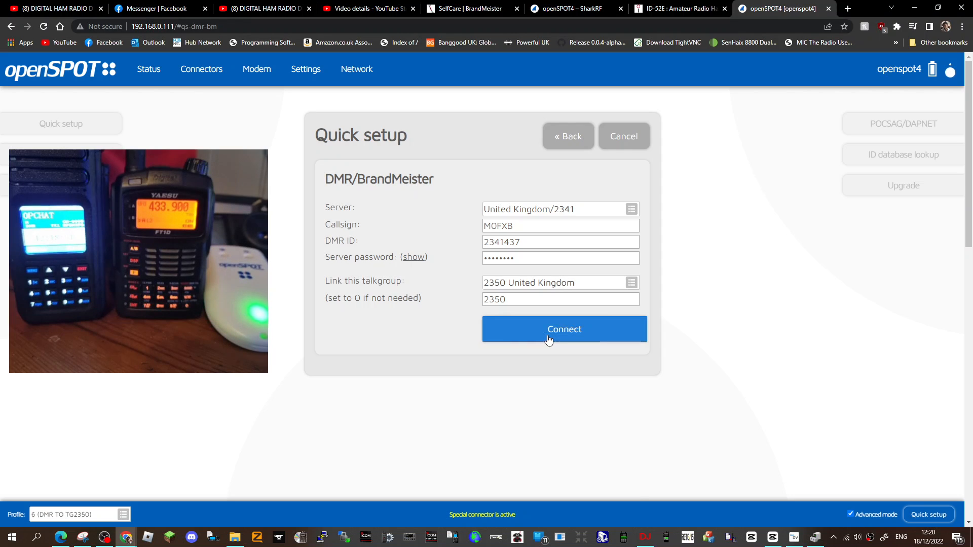
{"action": "left_click", "coordinate": [563, 329]}
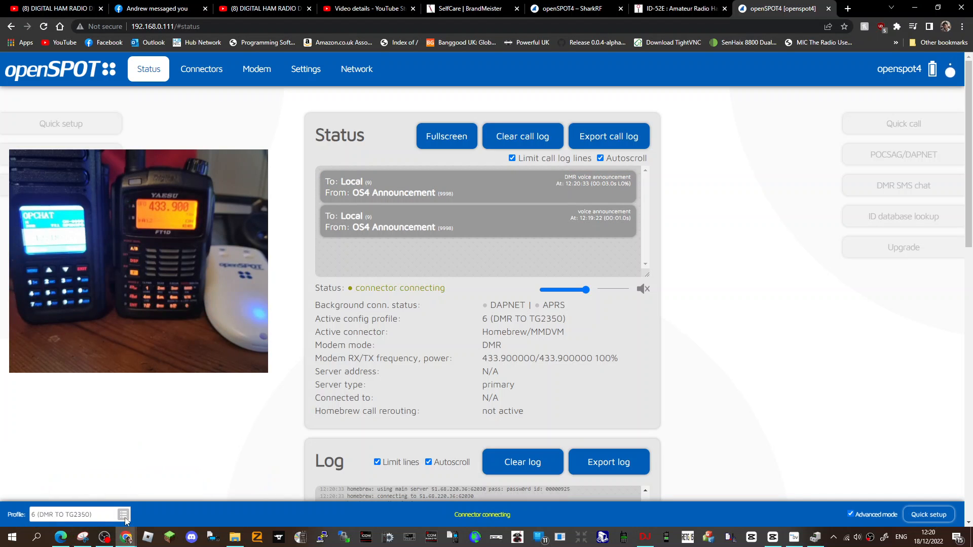
Step: Switch the active profile to 3 (C4FM TO TG 91)
{"action": "left_click", "coordinate": [78, 515]}
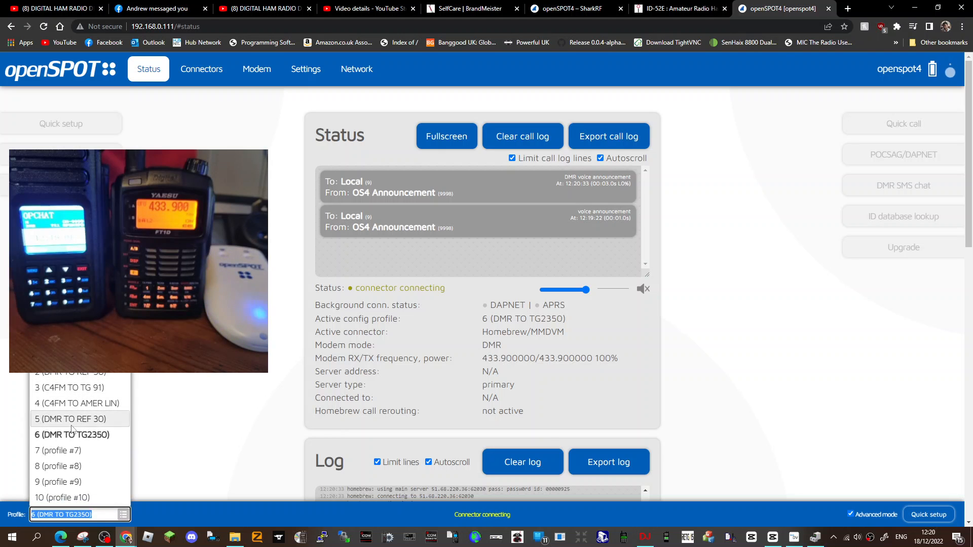
{"action": "left_click", "coordinate": [68, 387]}
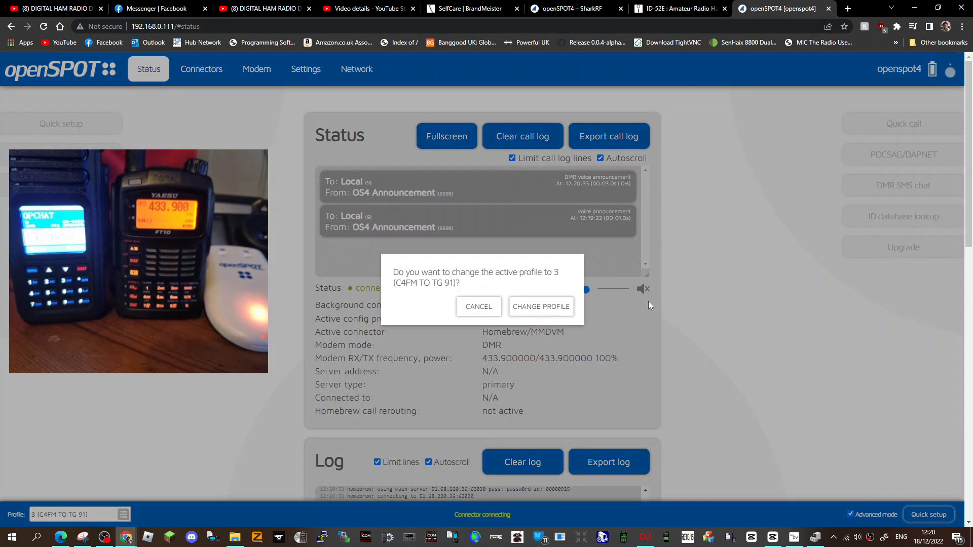
{"action": "left_click", "coordinate": [541, 307]}
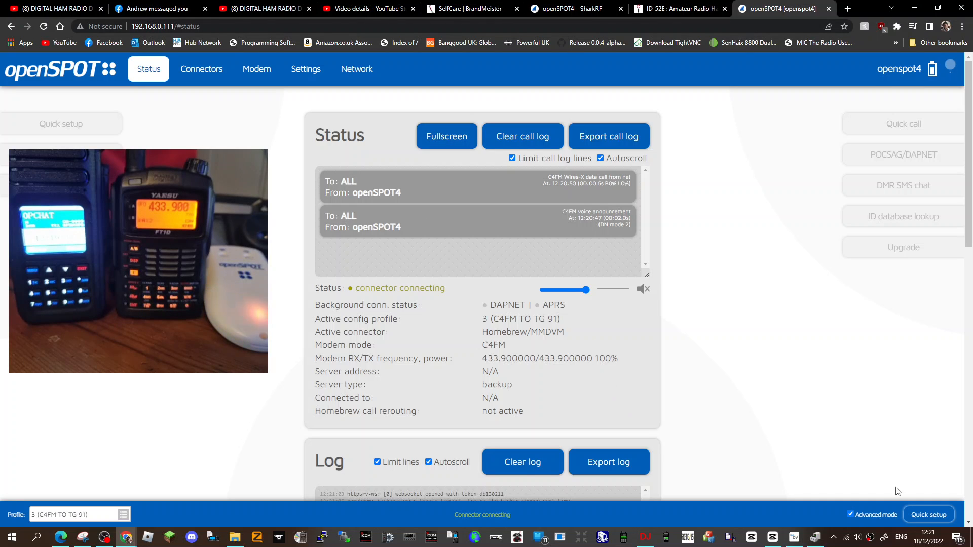
Step: Run Quick setup for C4FM on BrandMeister with talkgroup 2350 and connect
{"action": "left_click", "coordinate": [929, 514]}
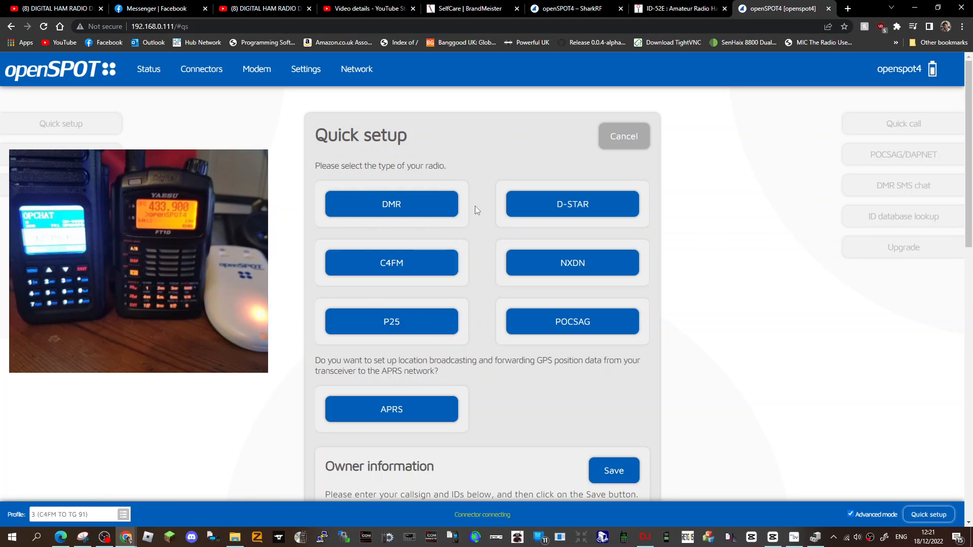
{"action": "left_click", "coordinate": [390, 262]}
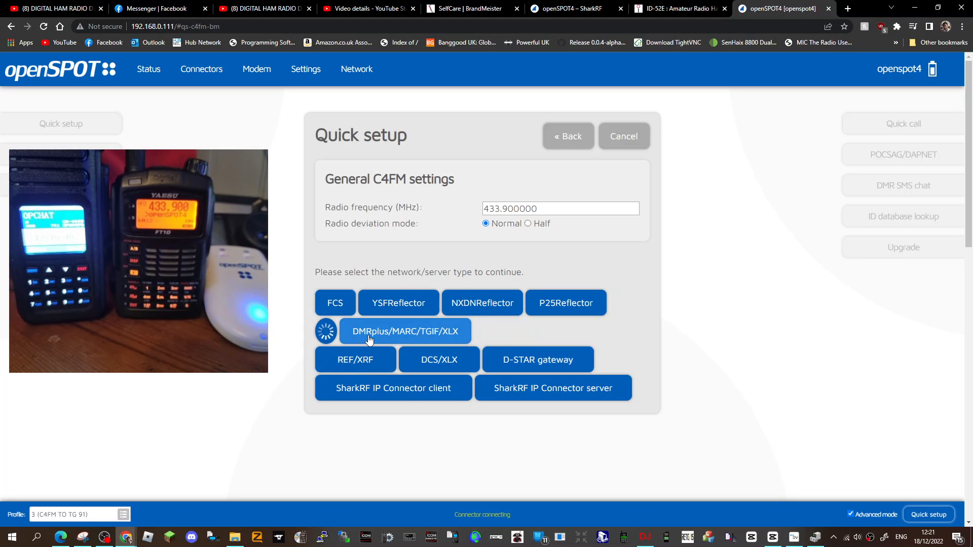
{"action": "left_click", "coordinate": [404, 331]}
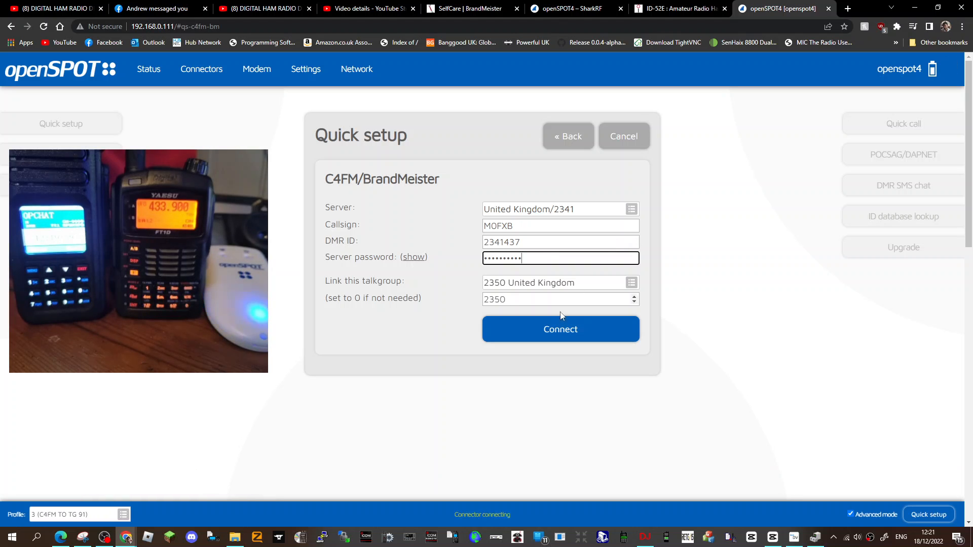
{"action": "left_click", "coordinate": [560, 329]}
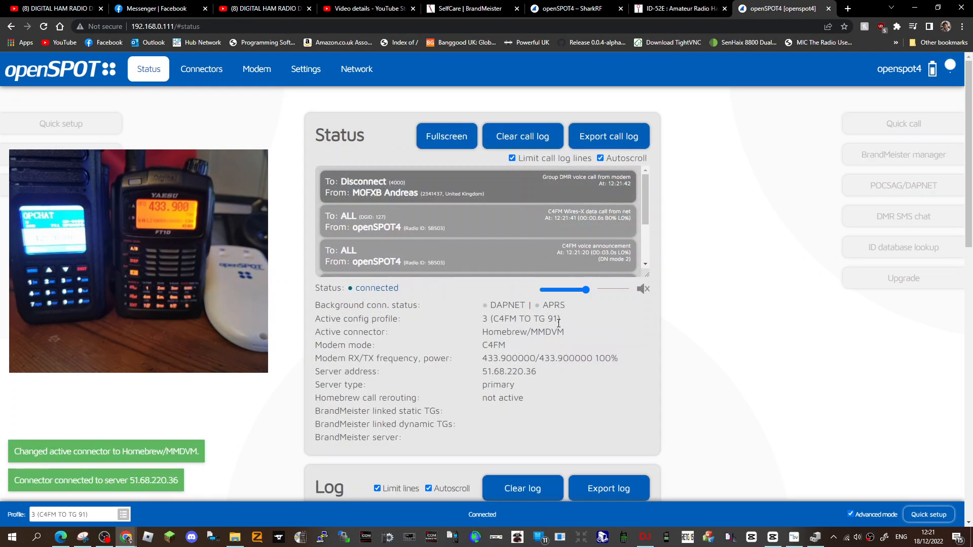